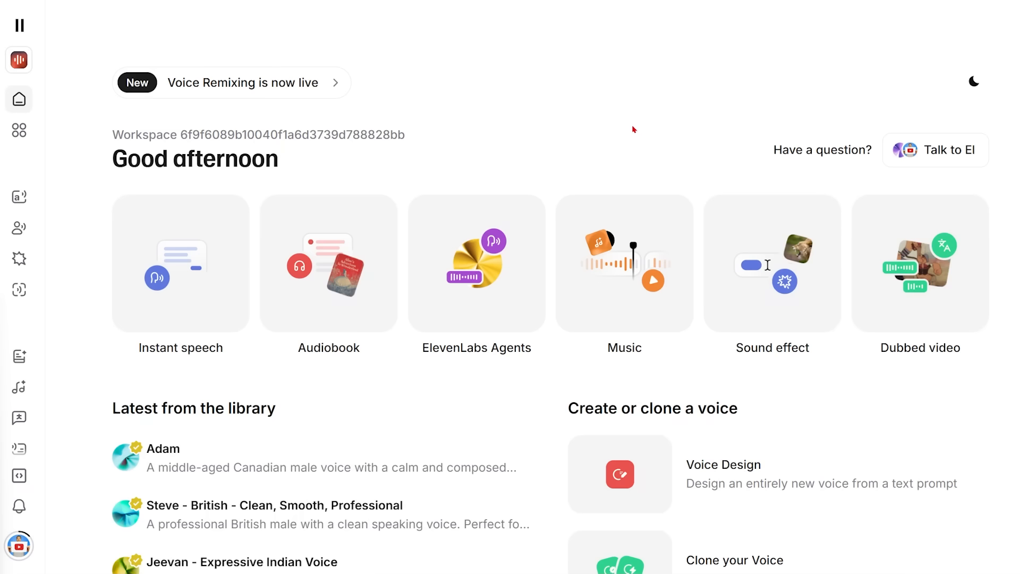
pyautogui.moveTo(623, 264)
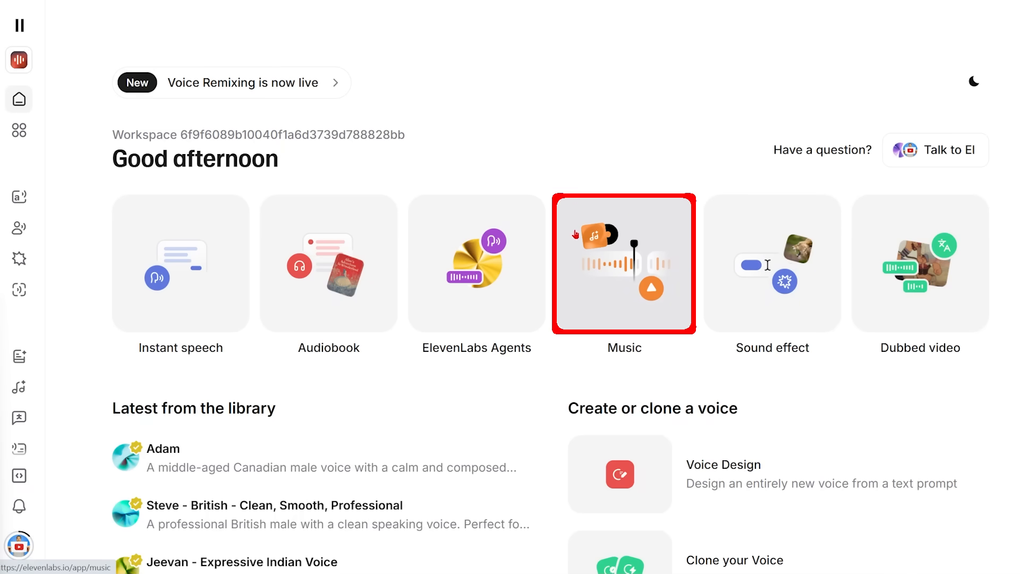
pyautogui.moveTo(629, 318)
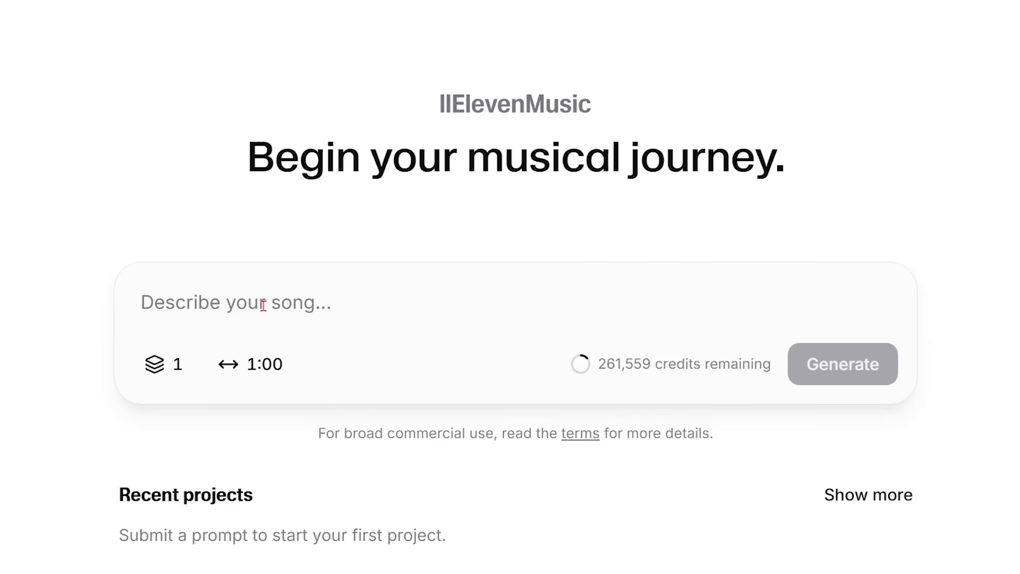
# Describe a chill, emotional piano pop song with soft synth pads and male vocal, length 1m.
pyautogui.write('A chill, emotional pop track with a simple piano melody, soft synth pads, and a clean male vocal. The mood should be thoughtful and optimistic.')
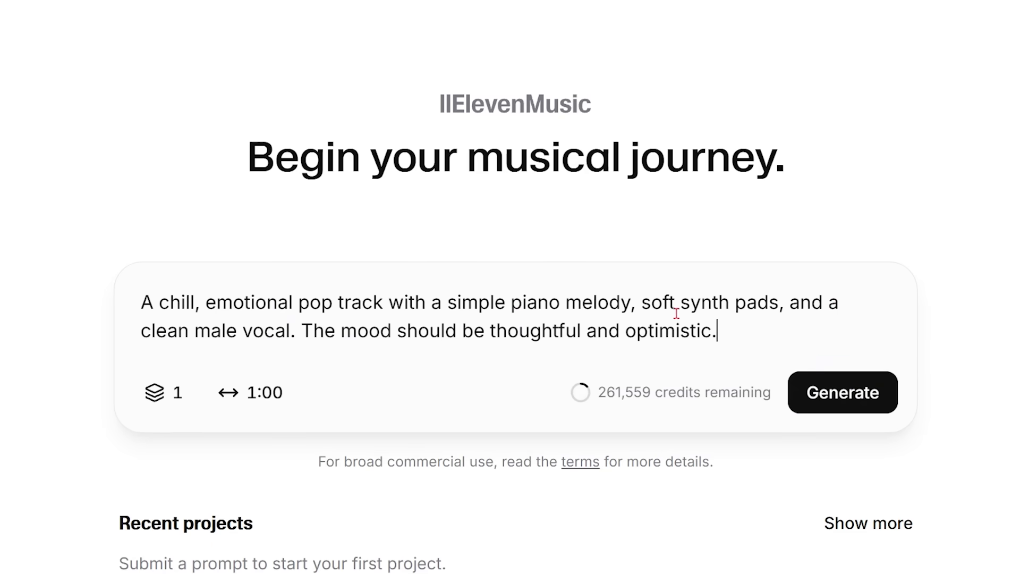
pyautogui.moveTo(164, 391)
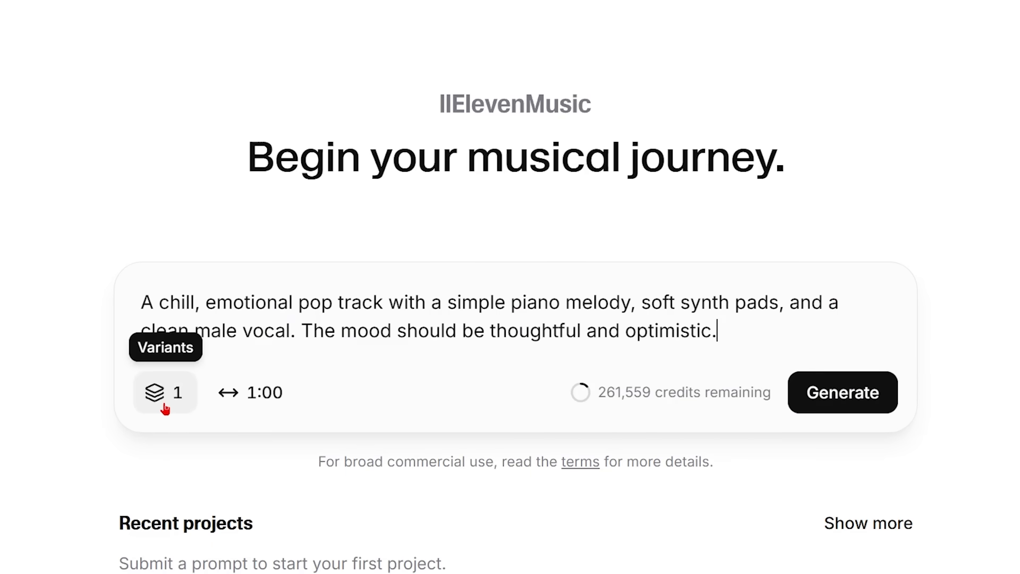
pyautogui.moveTo(145, 458)
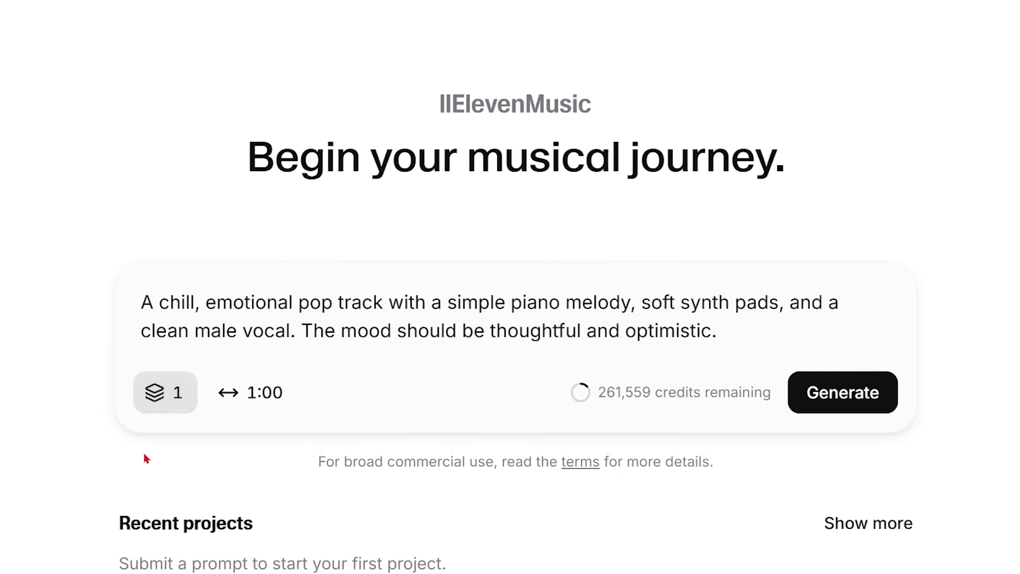
pyautogui.click(251, 391)
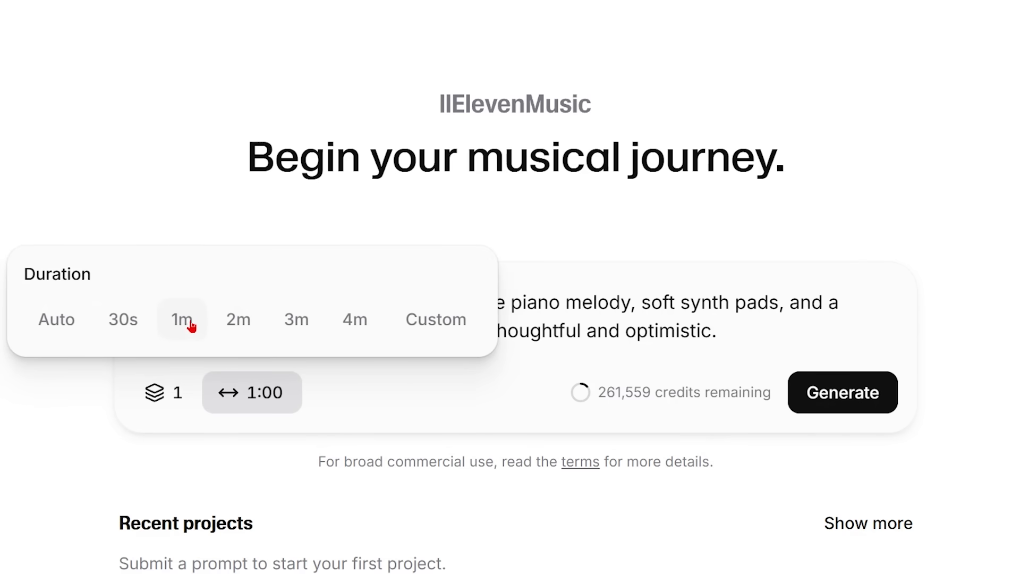
pyautogui.click(182, 320)
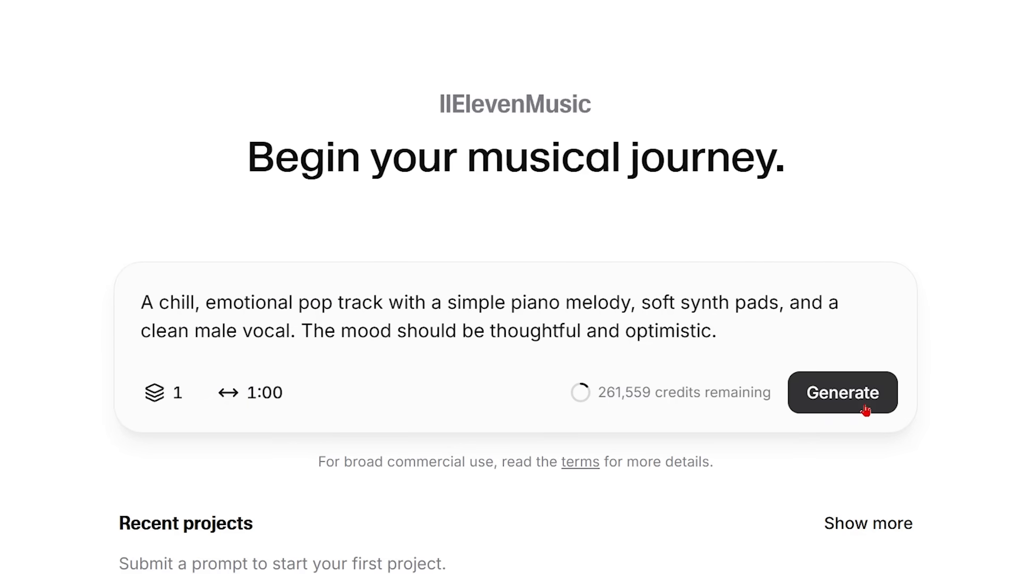
# Generate the song 'Color in Each Day' and listen to part of it.
pyautogui.click(842, 392)
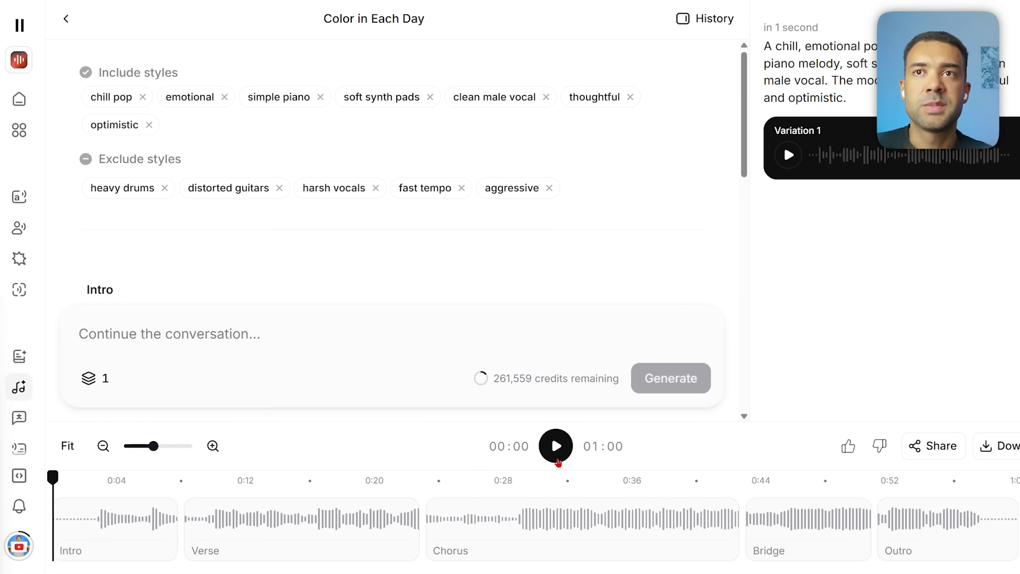
pyautogui.click(556, 447)
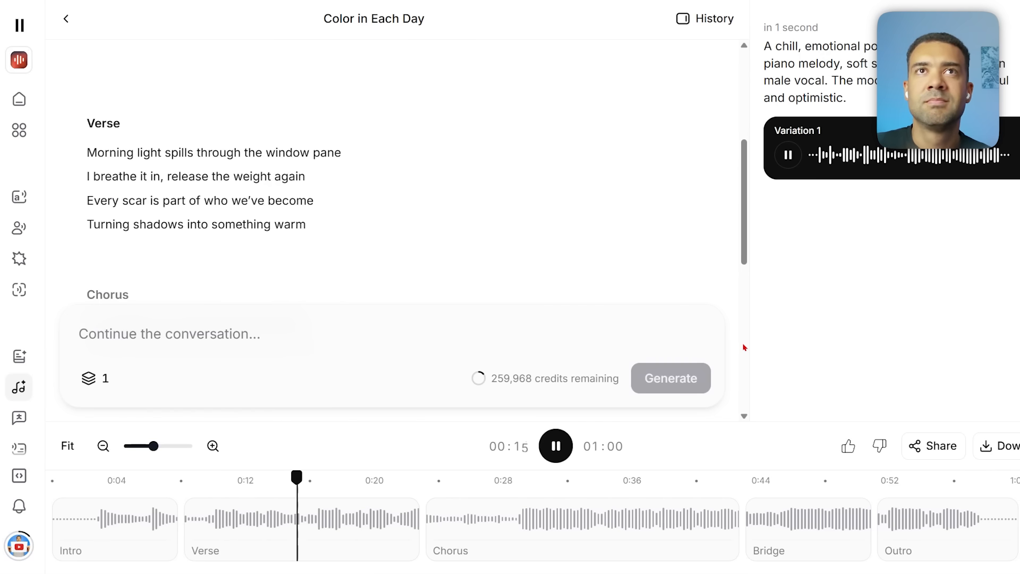
pyautogui.click(555, 445)
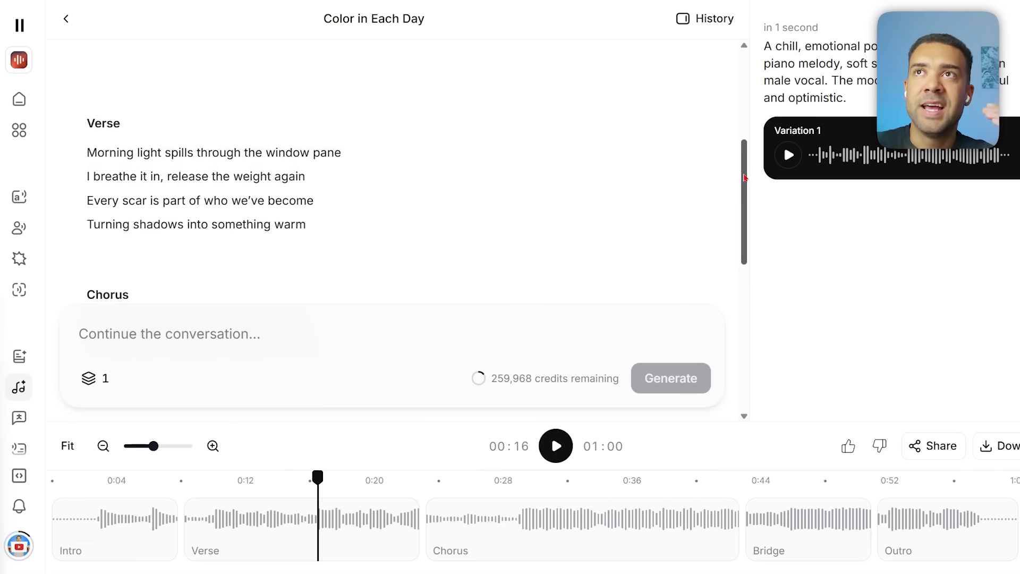
# Scroll through the song's style tags and section lyrics.
pyautogui.scroll(3)
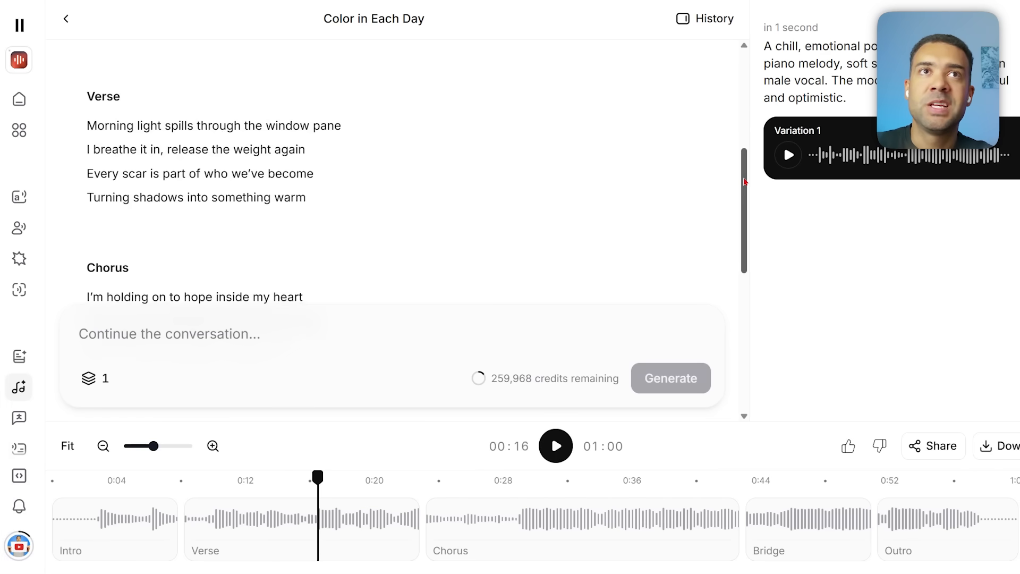
pyautogui.scroll(-3)
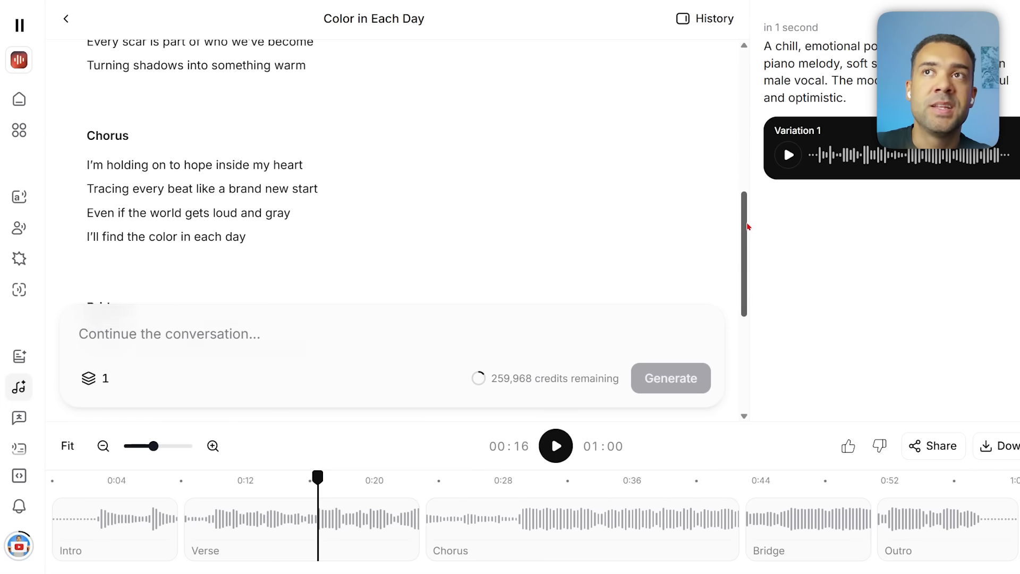
pyautogui.scroll(3)
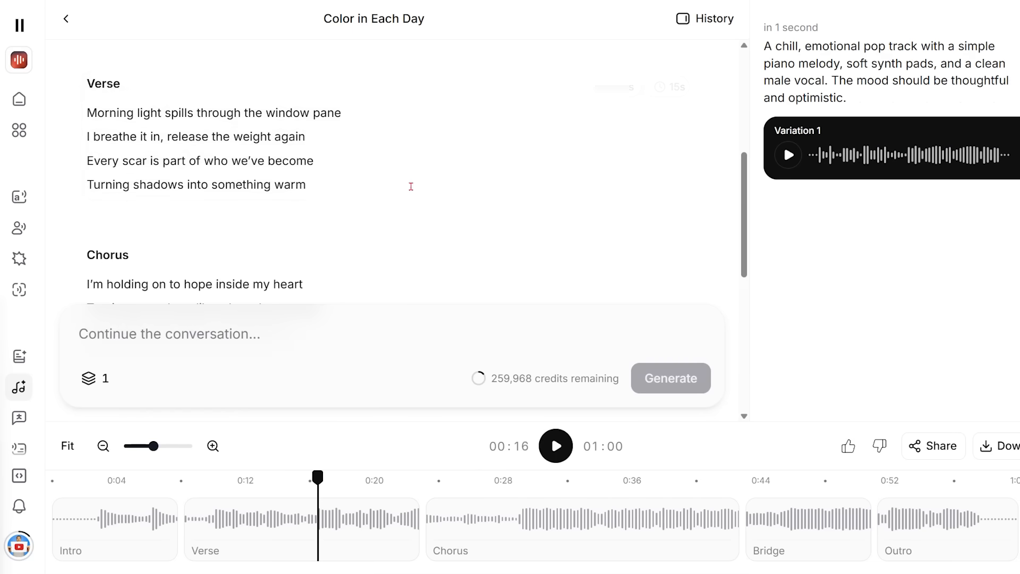
# Edit the verse to drop 'pane' and end with 'weight of sorrow', then regenerate.
pyautogui.moveTo(87, 112); pyautogui.dragTo(304, 136)
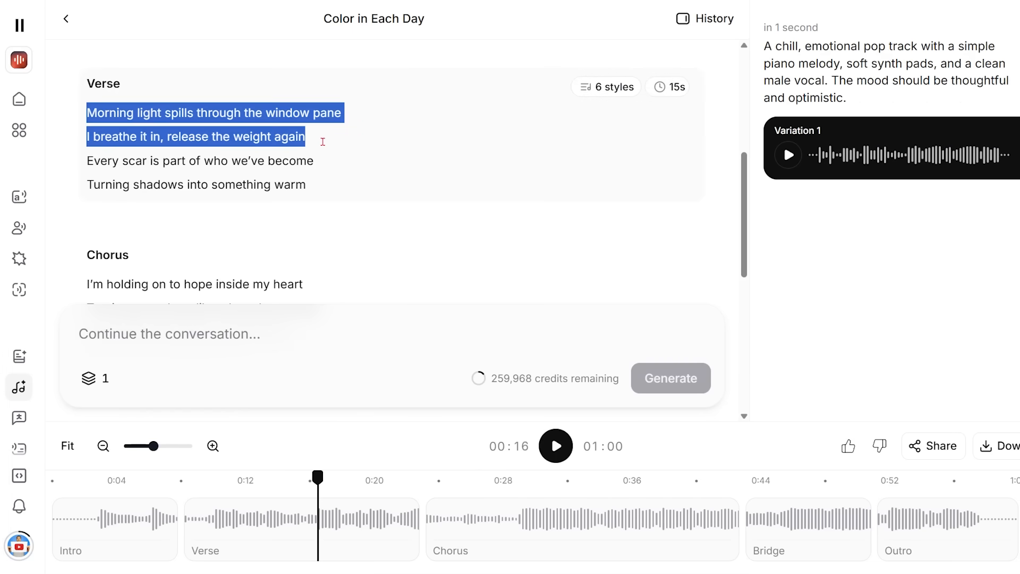
pyautogui.moveTo(325, 141)
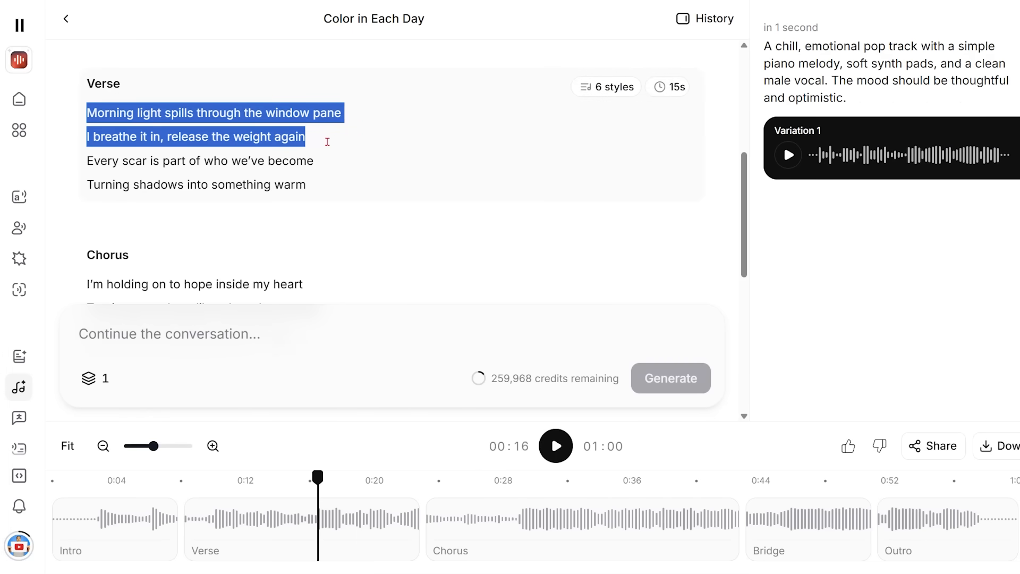
pyautogui.doubleClick(325, 113)
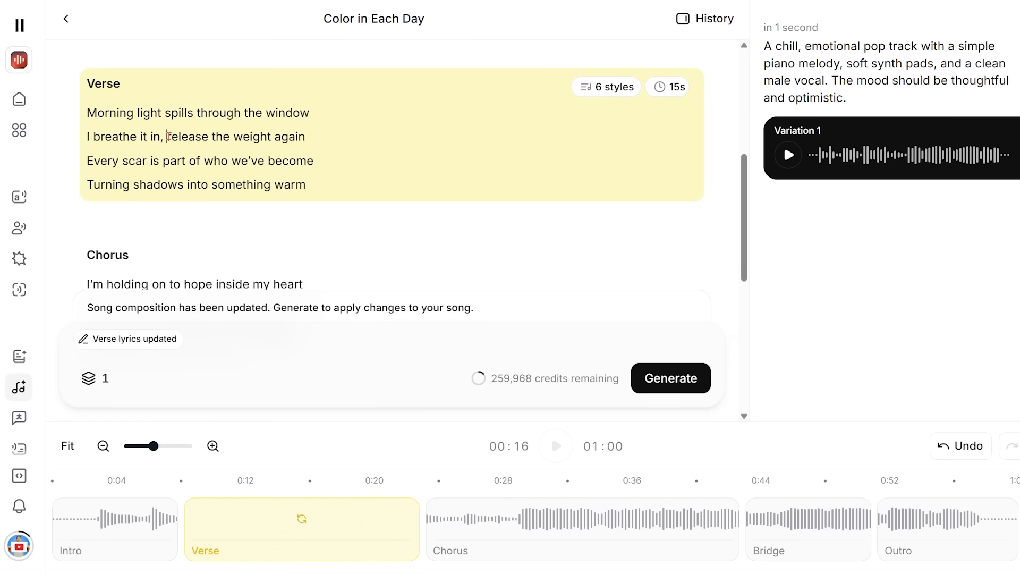
pyautogui.doubleClick(292, 136)
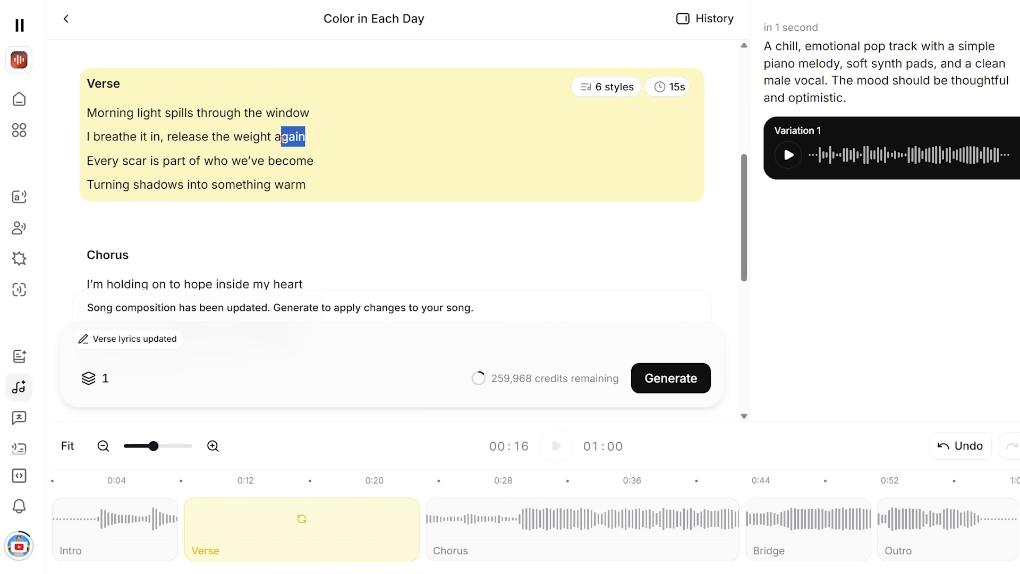
pyautogui.write('of sorrow')
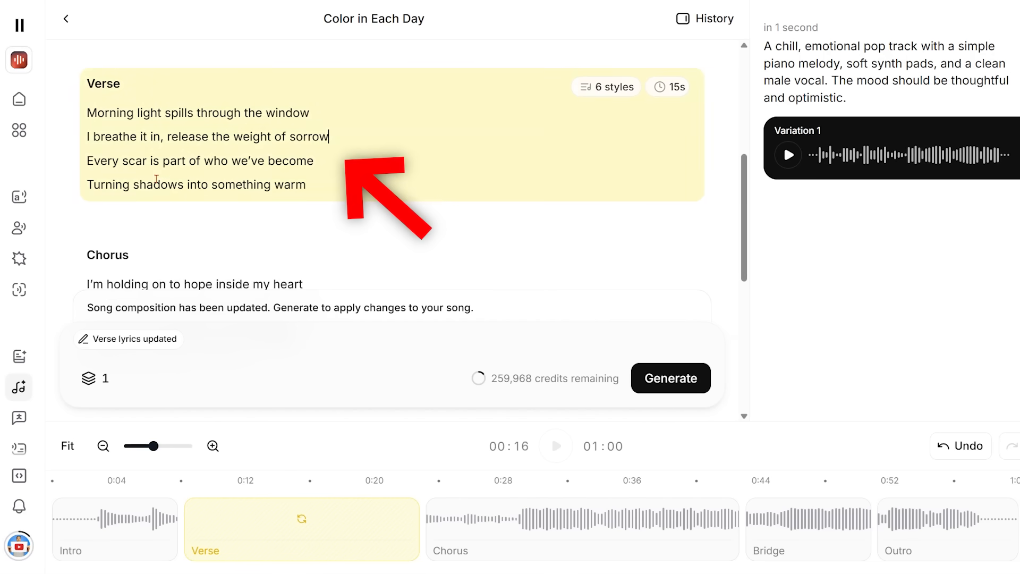
pyautogui.click(301, 529)
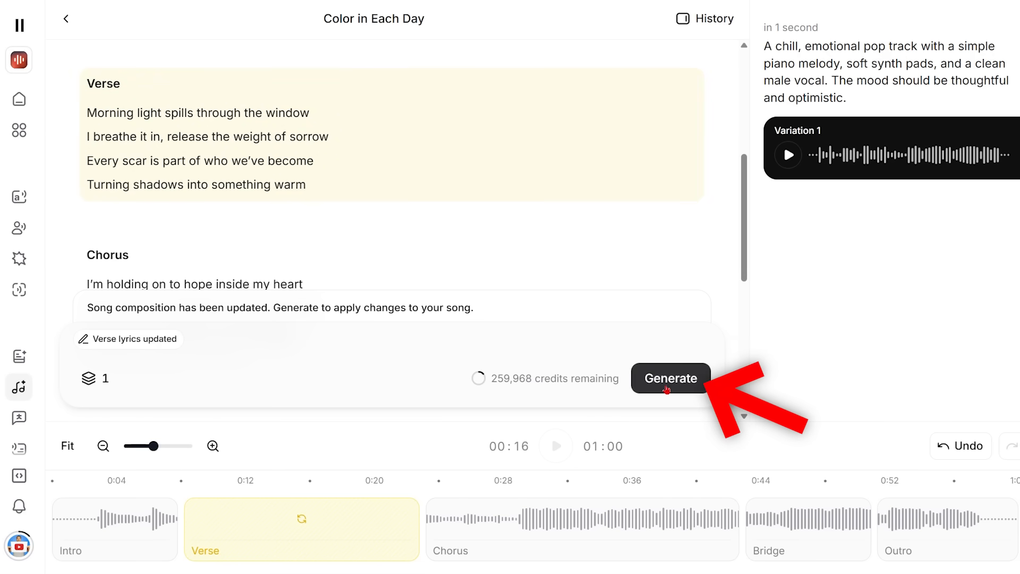
pyautogui.click(670, 378)
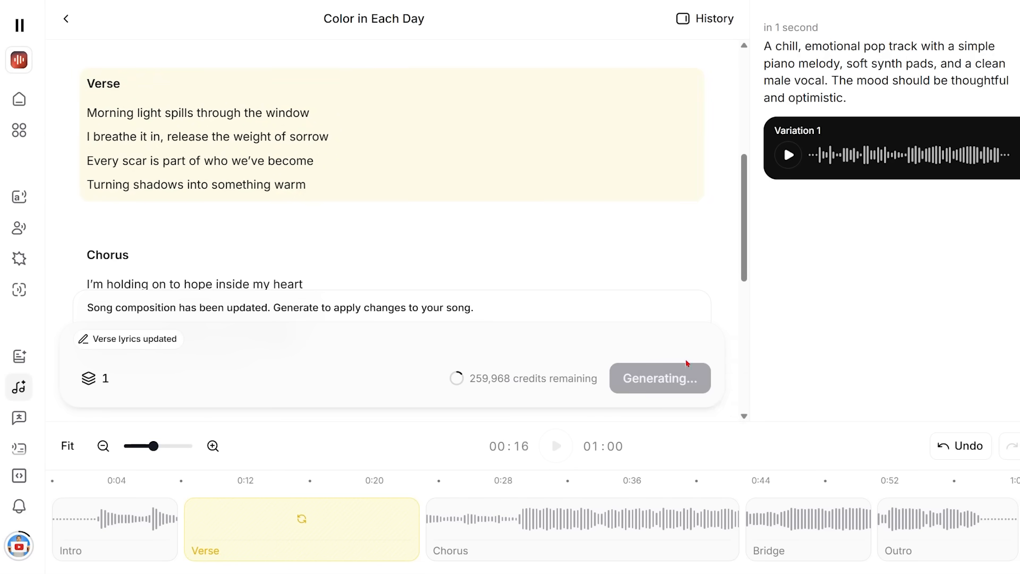
pyautogui.click(658, 377)
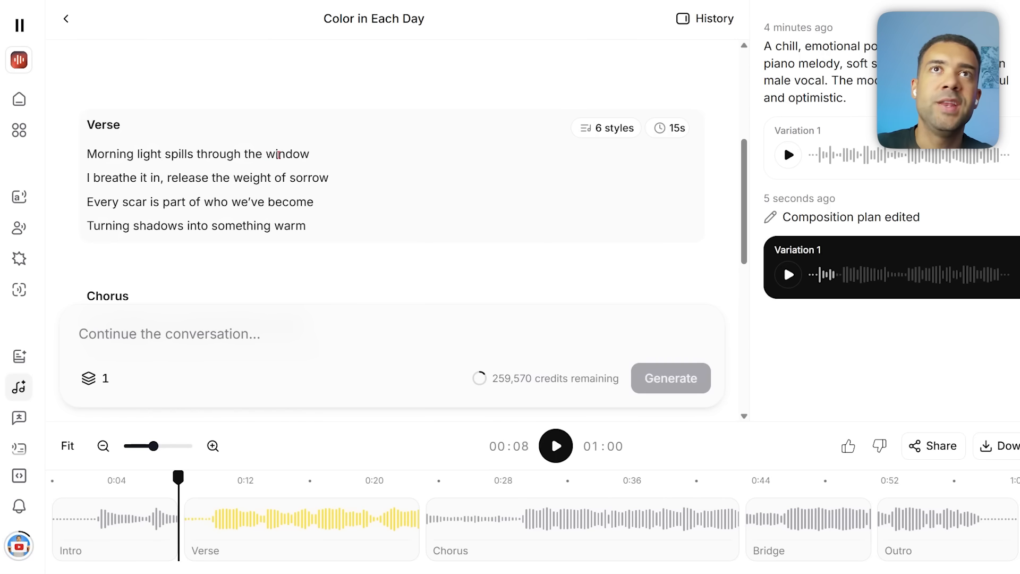
pyautogui.doubleClick(281, 178)
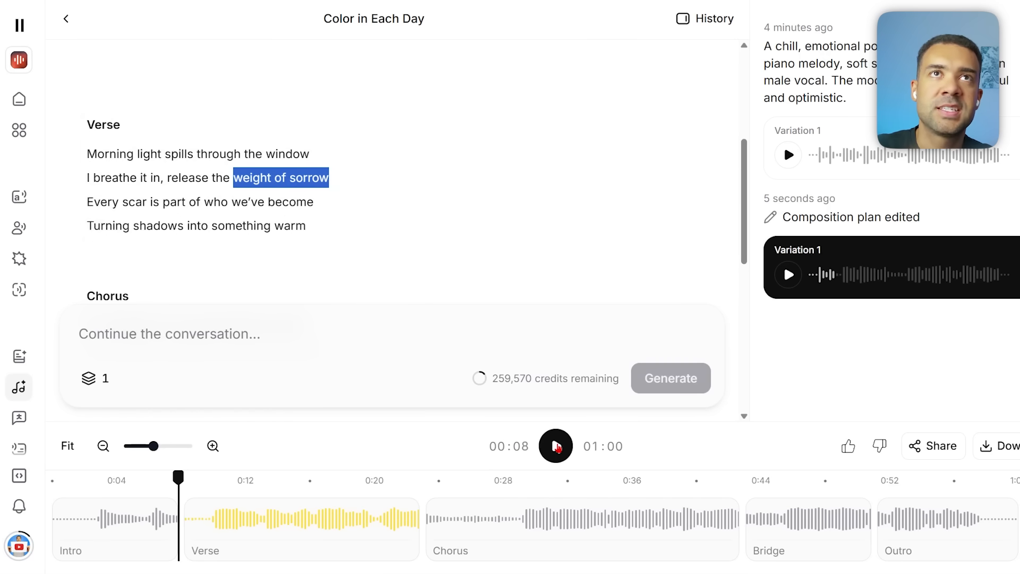
pyautogui.click(554, 446)
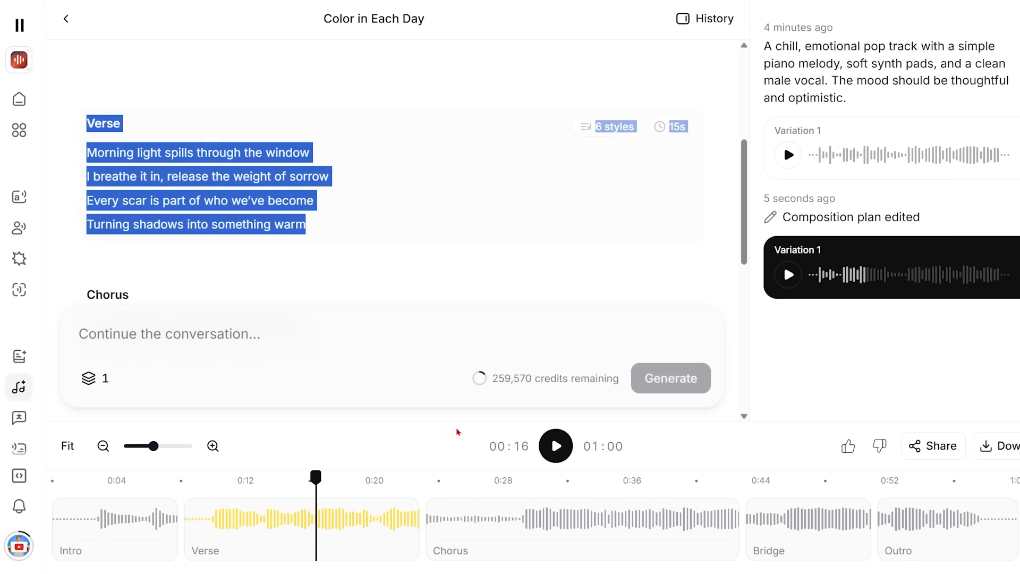
# Extend the Verse section, regenerate the 1:14 version and briefly play it.
pyautogui.click(299, 528)
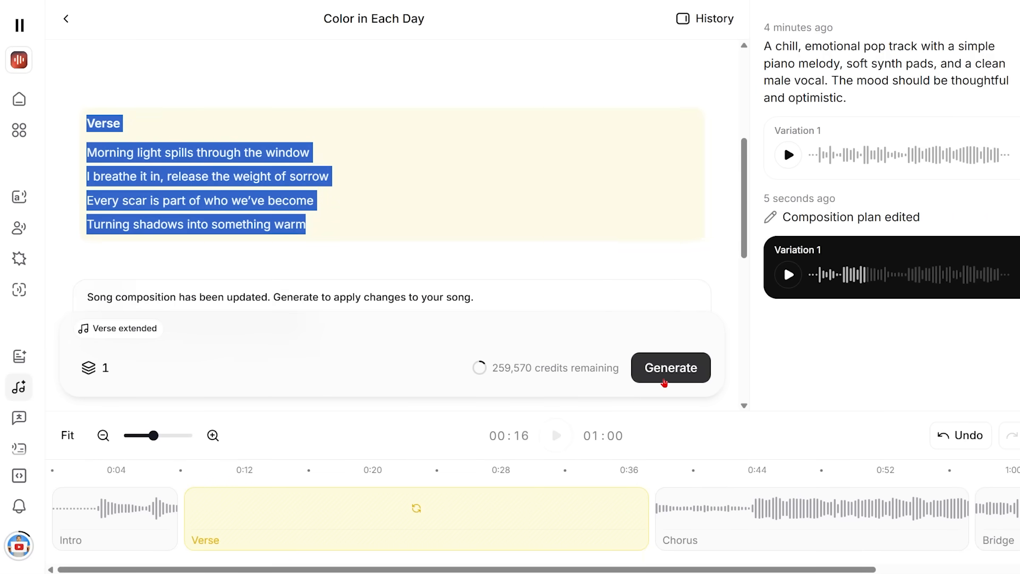
pyautogui.click(670, 368)
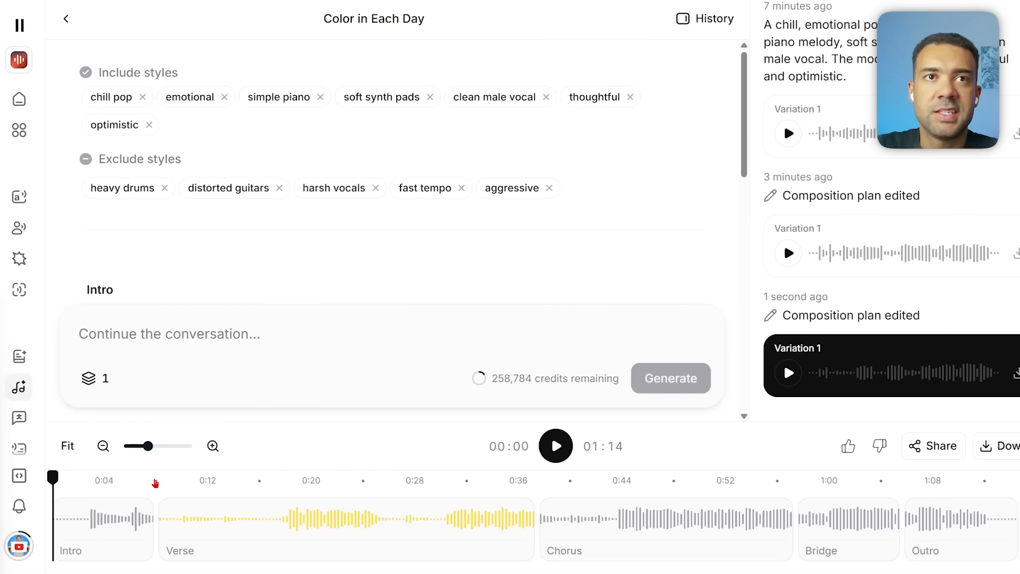
pyautogui.click(555, 446)
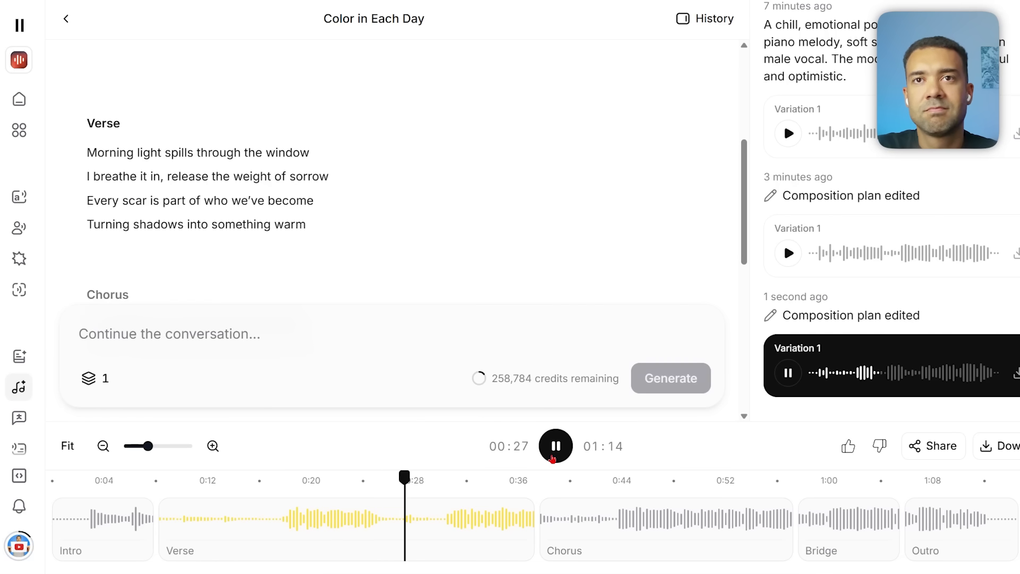
pyautogui.click(555, 445)
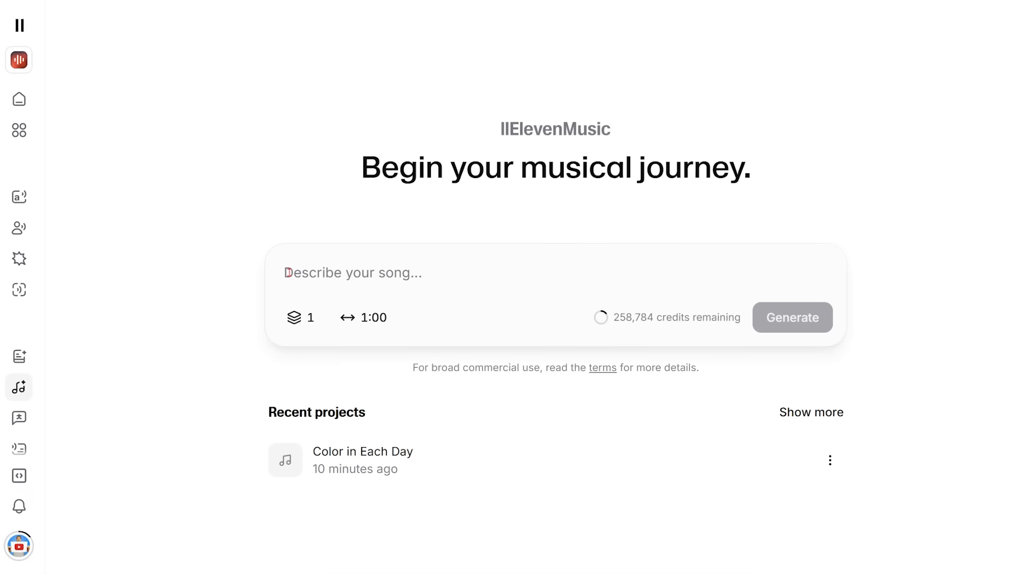
# Enter an emotional acoustic pop, no-drums description with AI-tools-themed verses, chorus and outro.
pyautogui.write('An emotional acoustic pop song with a clear, heartfelt male vocal, driven by a simple piano melody and a gentle acoustic guitar. No drums or percussion.')
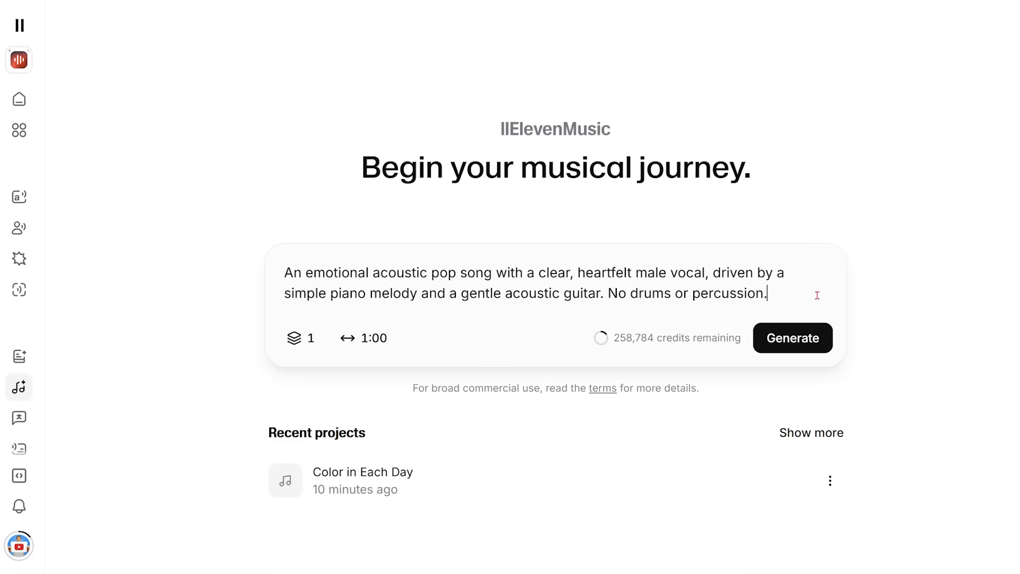
pyautogui.doubleClick(690, 273)
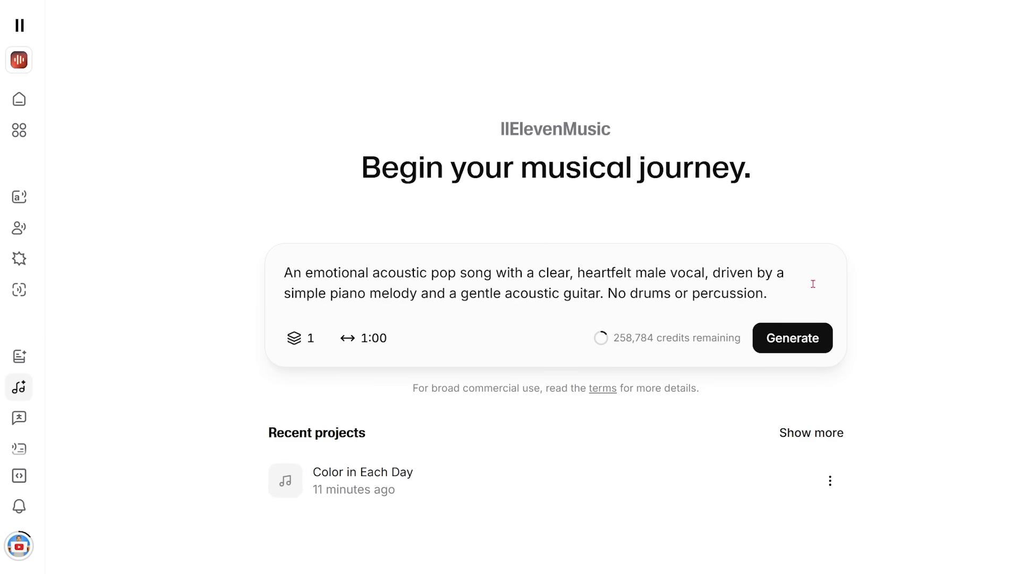
pyautogui.moveTo(784, 297)
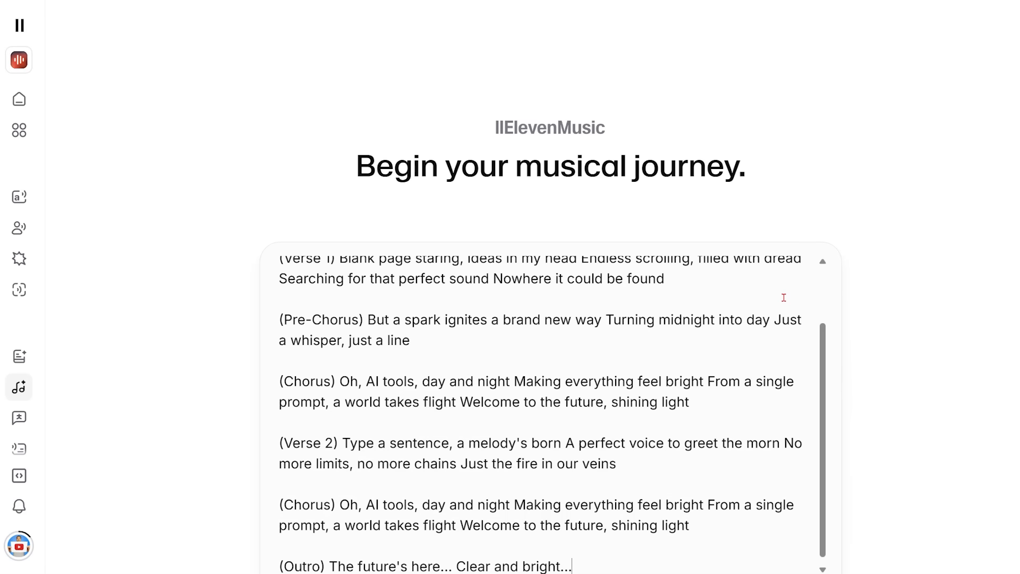
pyautogui.scroll(3)
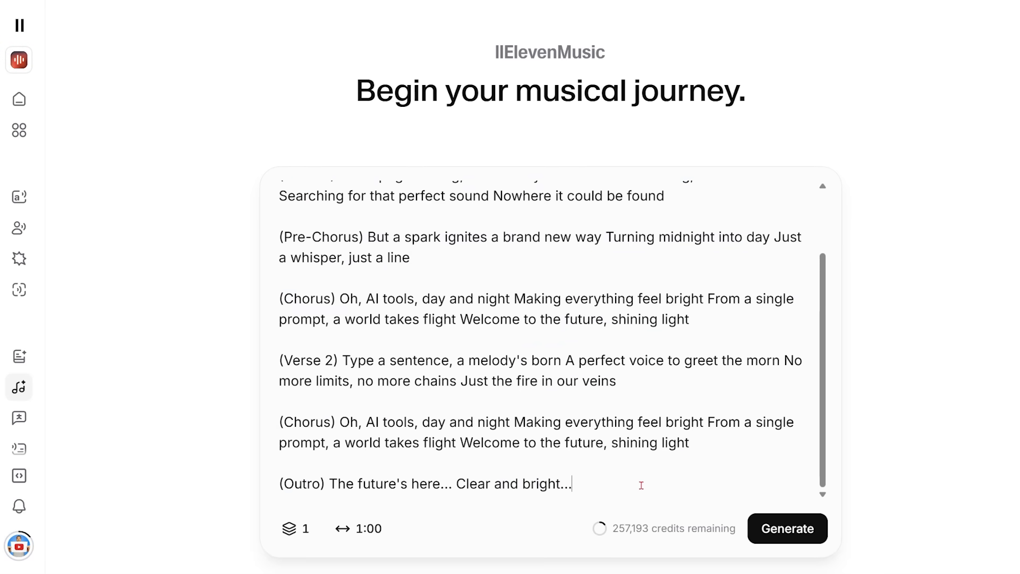
pyautogui.press('ctrl+a')
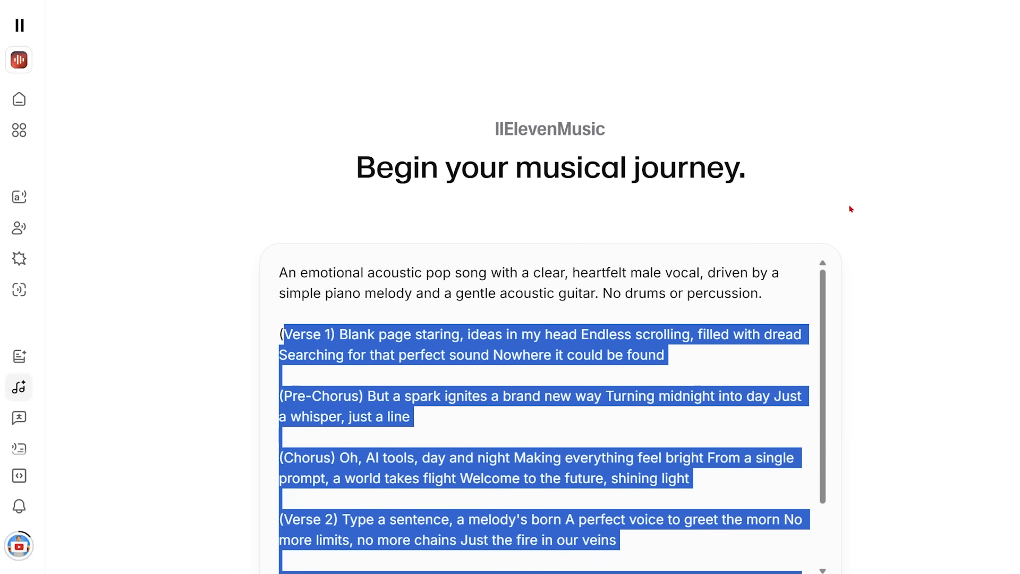
pyautogui.scroll(3)
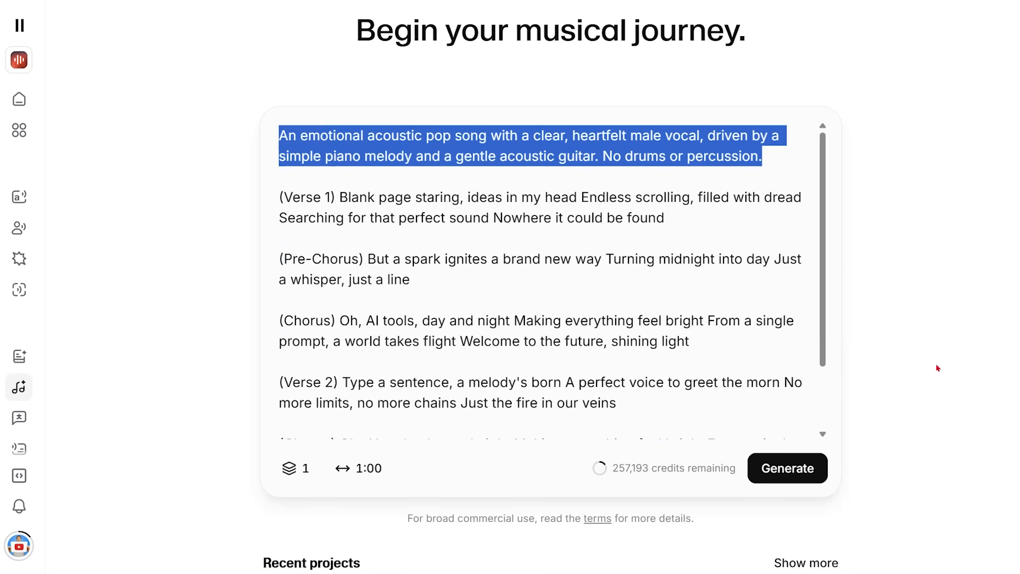
pyautogui.moveTo(787, 468)
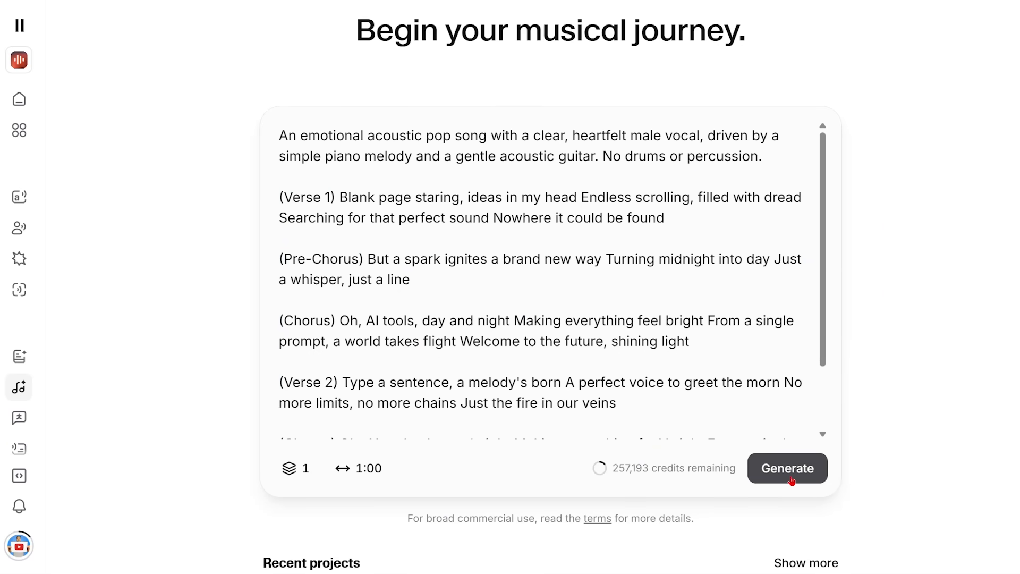
# Generate 'Shining Light' from the lyrics prompt and listen to part of it.
pyautogui.click(787, 467)
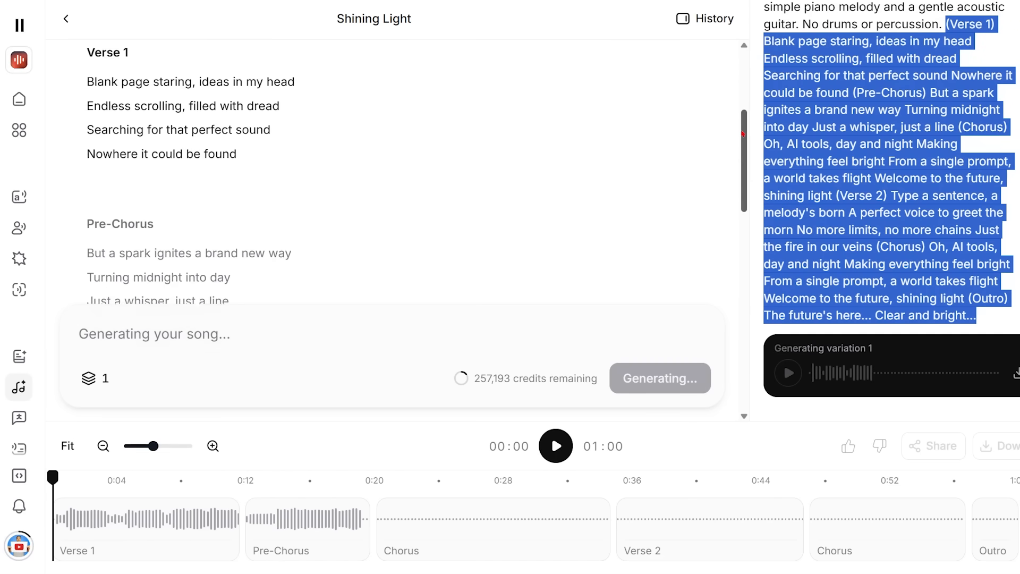
pyautogui.scroll(-3)
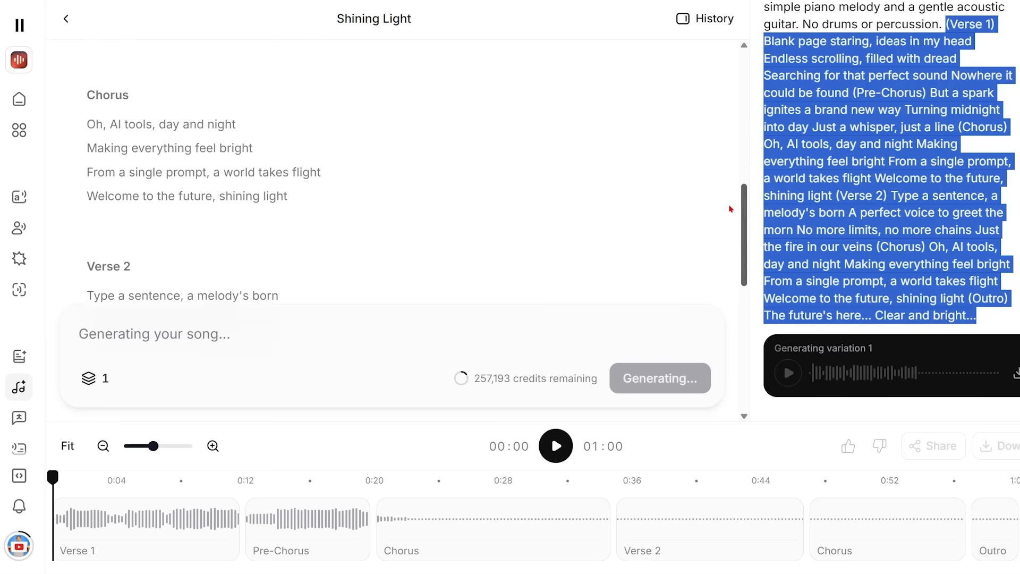
pyautogui.scroll(-3)
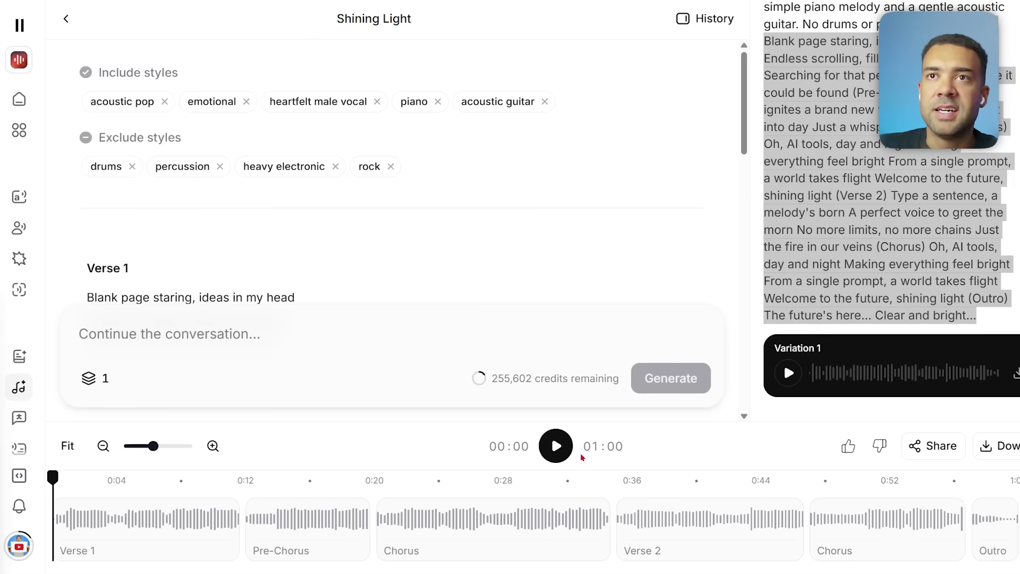
pyautogui.click(554, 446)
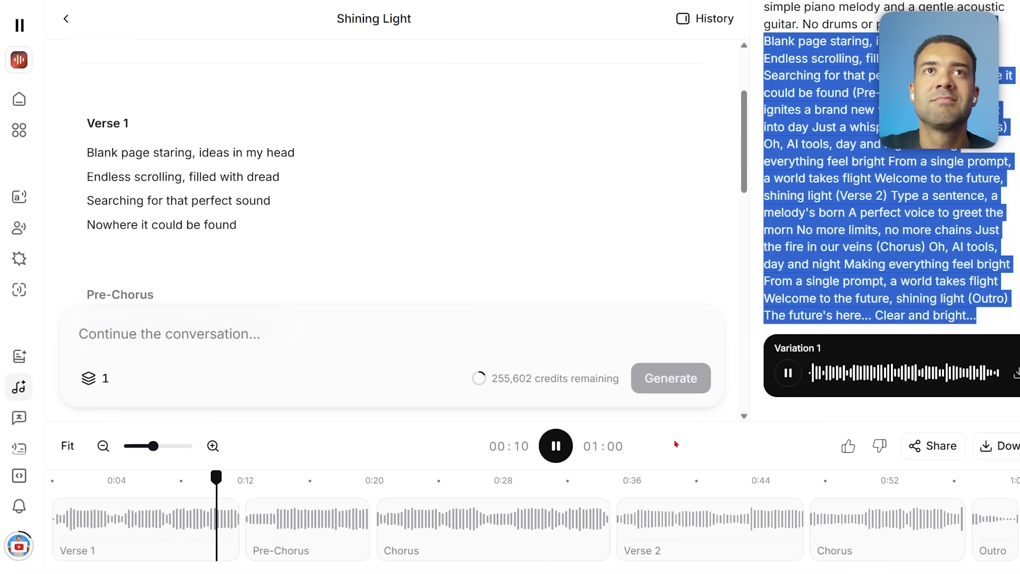
pyautogui.click(554, 445)
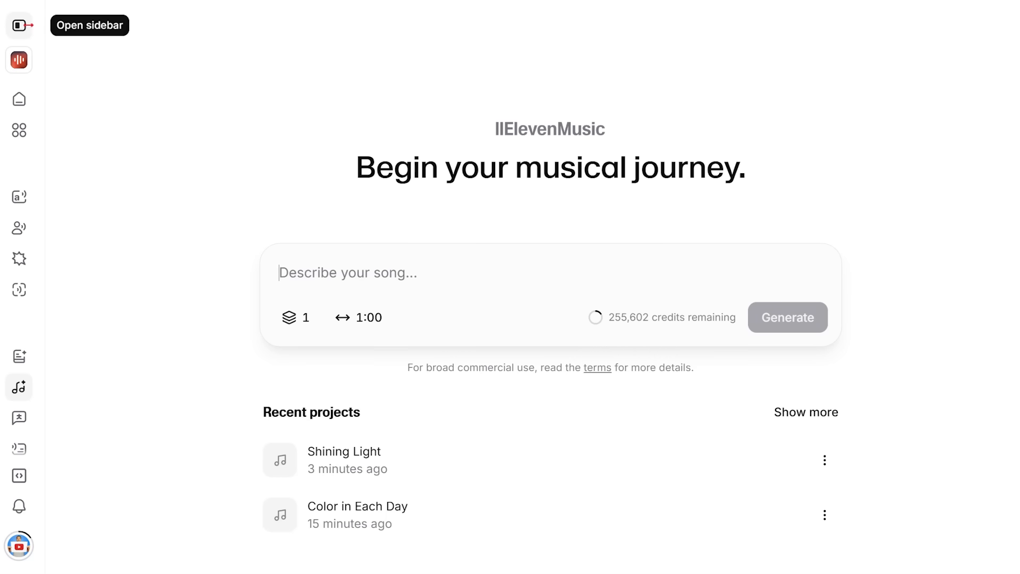
# Open Studio's Video to music tool and upload the rooftop video.
pyautogui.click(19, 25)
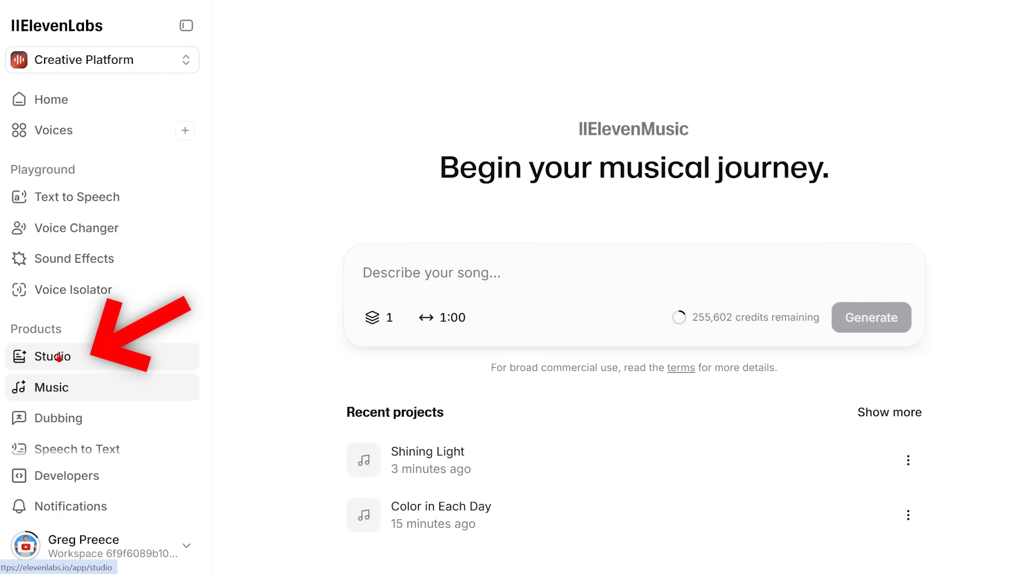
pyautogui.click(52, 356)
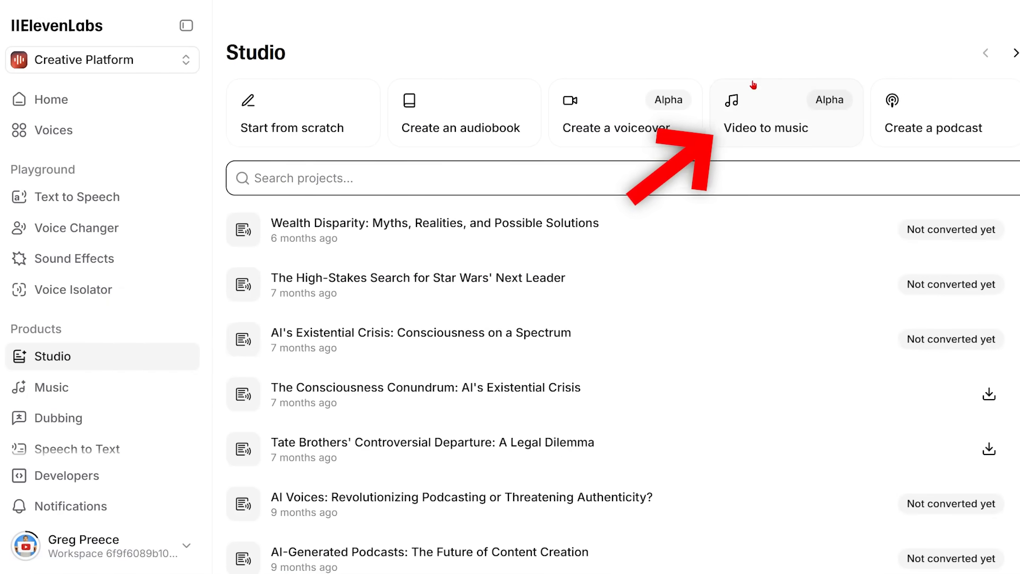
pyautogui.moveTo(789, 145)
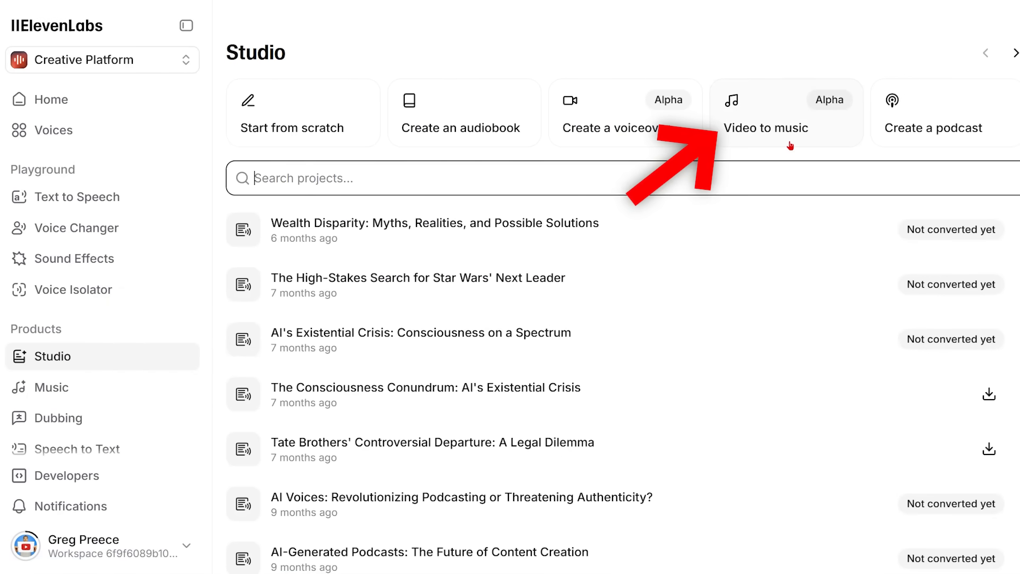
pyautogui.click(766, 127)
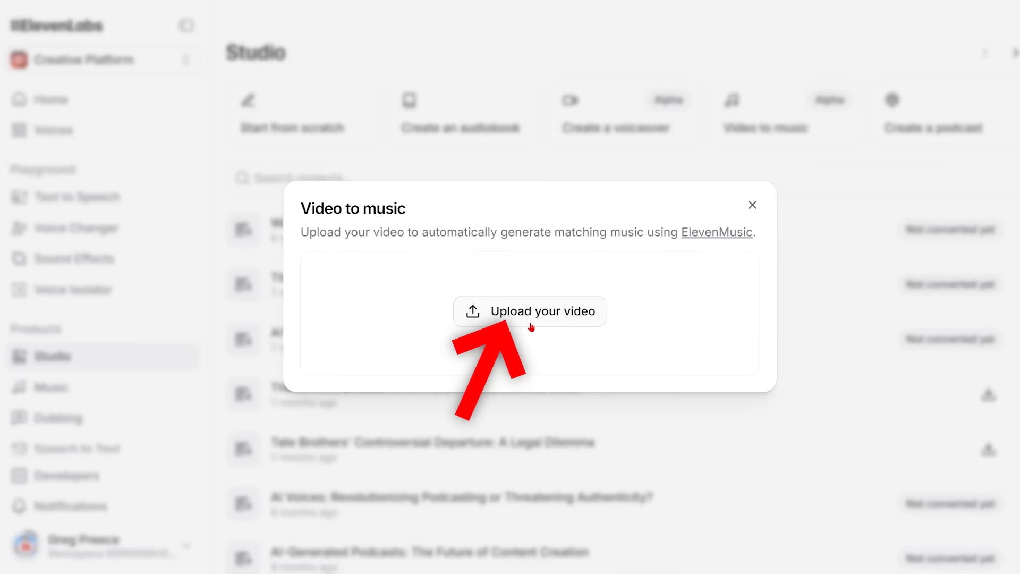
pyautogui.click(530, 311)
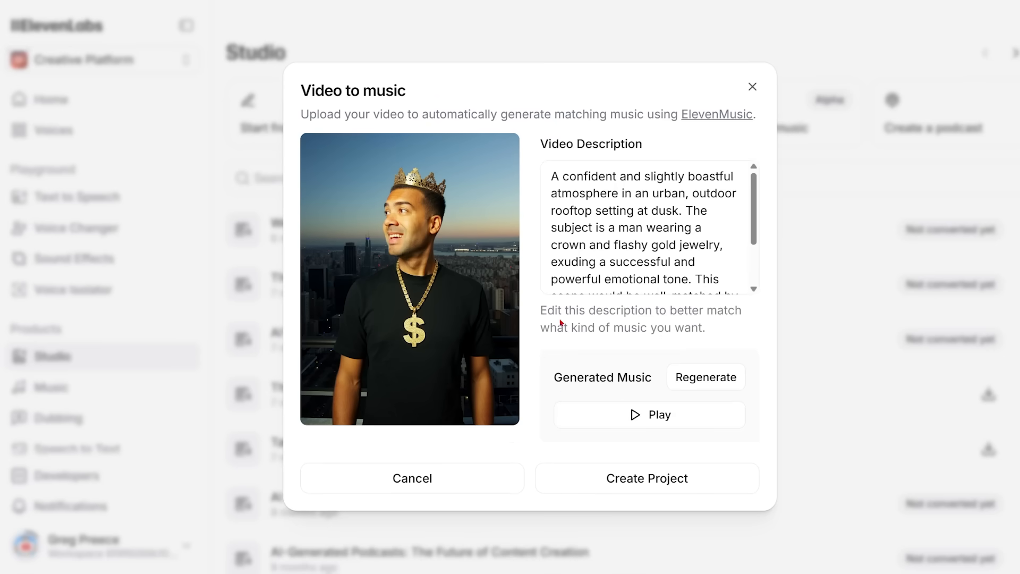
pyautogui.moveTo(566, 421)
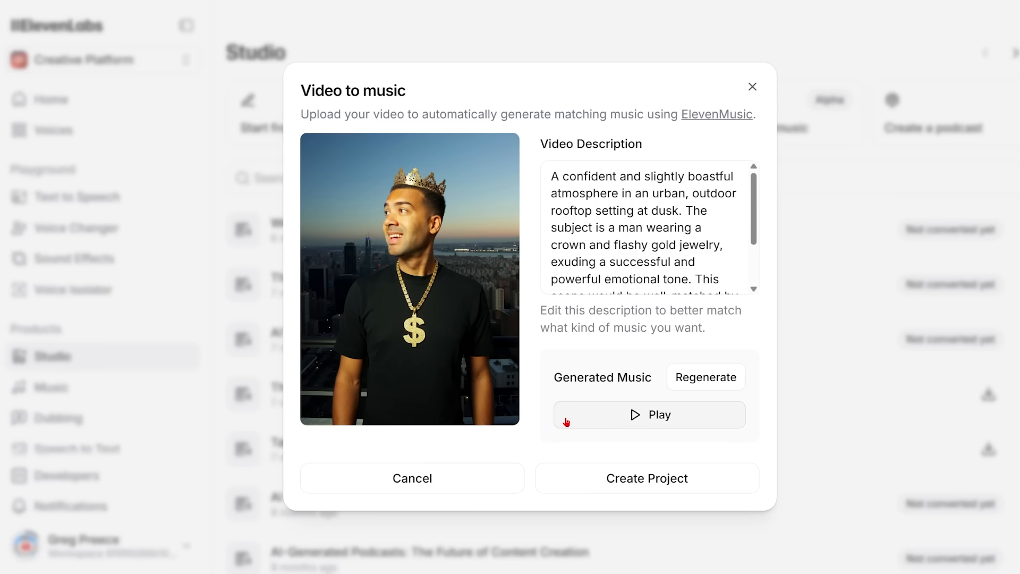
# Play the generated hip-hop/trap track and highlight parts of its video description.
pyautogui.click(649, 415)
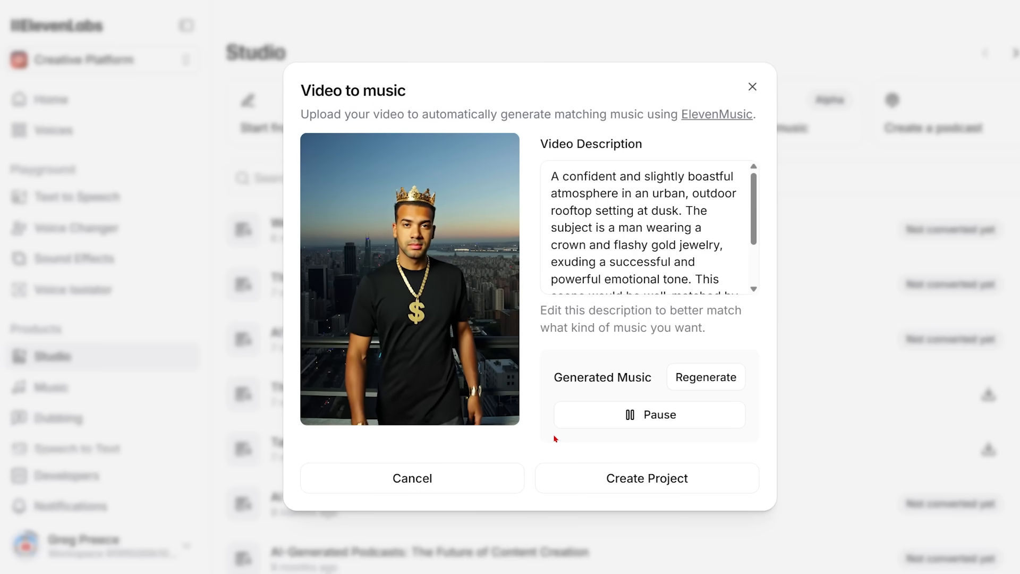
pyautogui.click(649, 414)
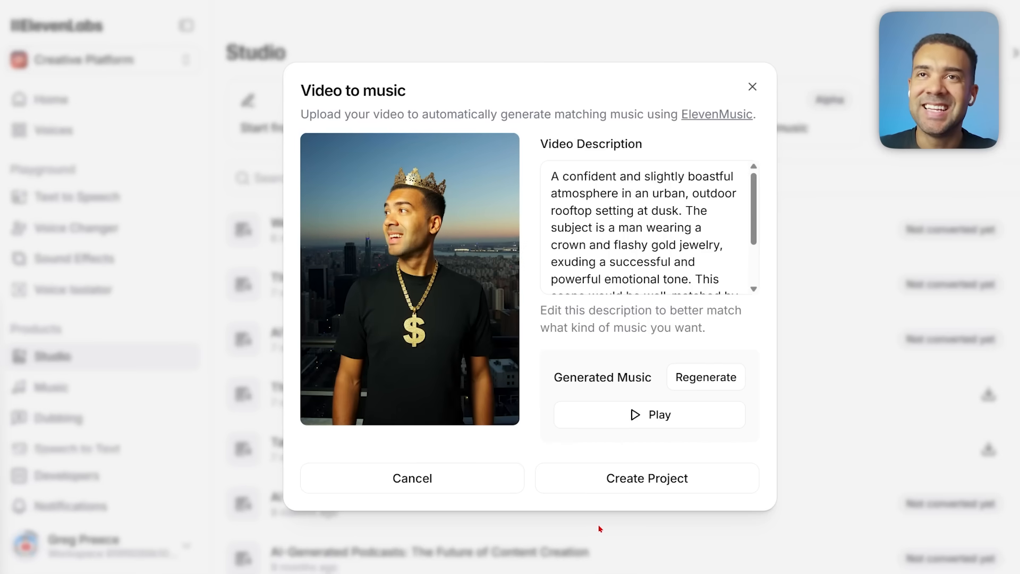
pyautogui.moveTo(331, 385)
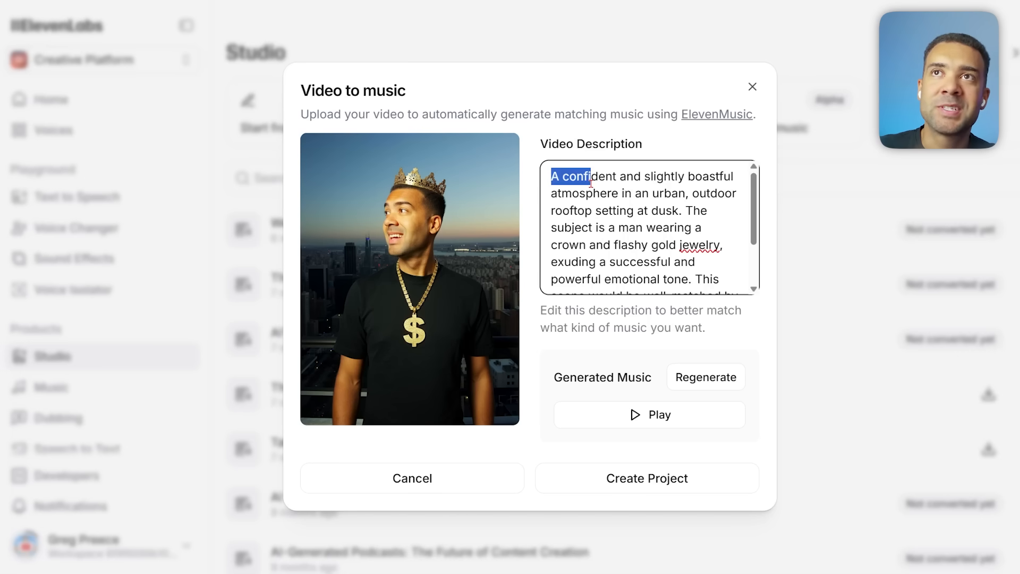
pyautogui.press('ctrl+a')
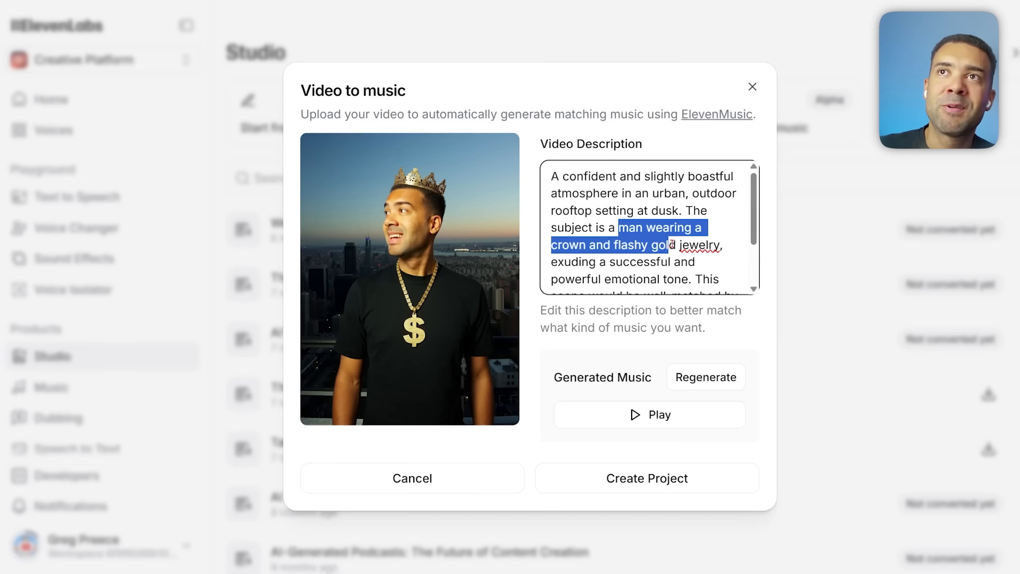
pyautogui.click(553, 176)
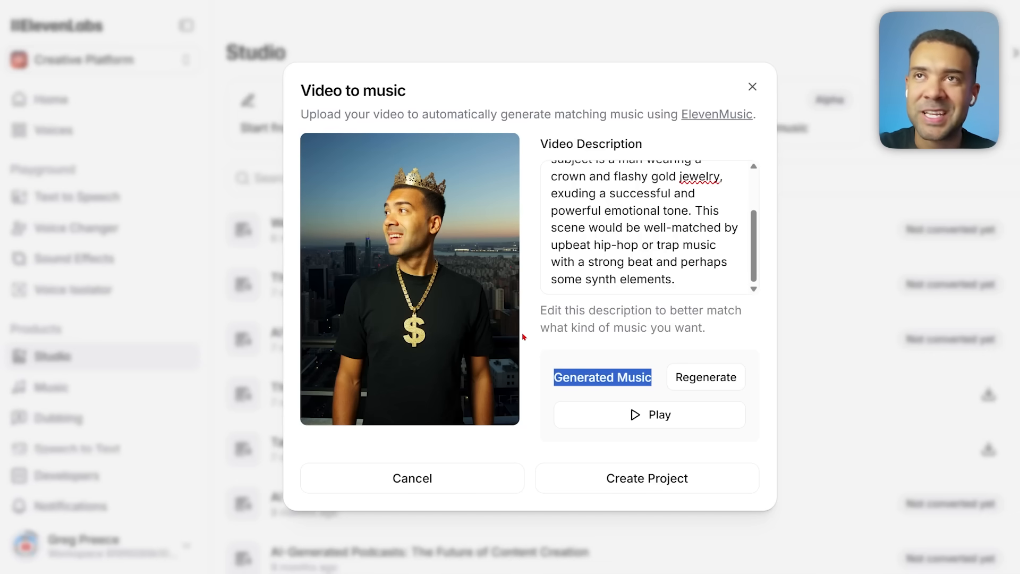
pyautogui.moveTo(533, 336)
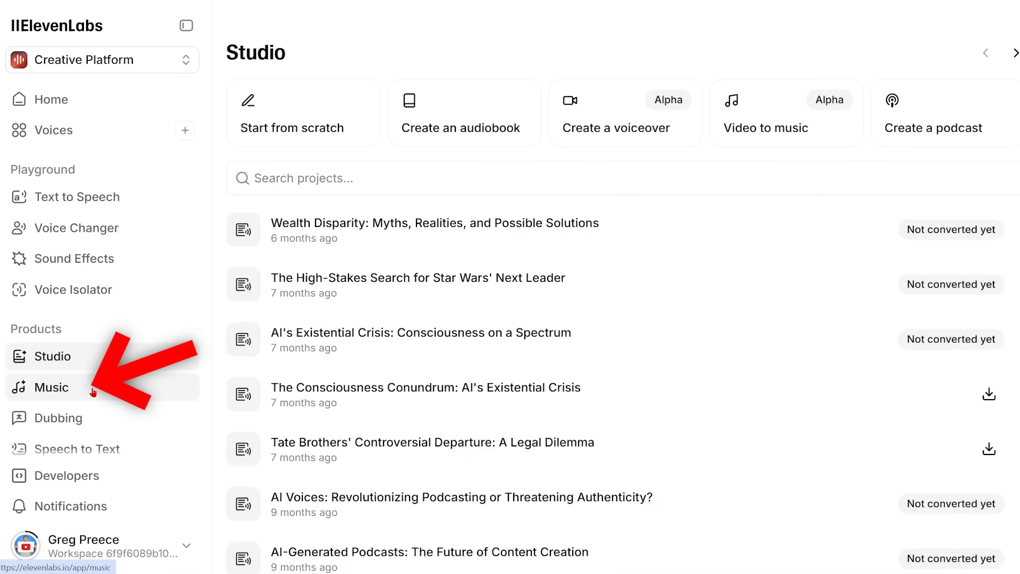
# Generate an ambient cinematic, instrumental-only track with emotional piano and warm synth pads.
pyautogui.click(52, 387)
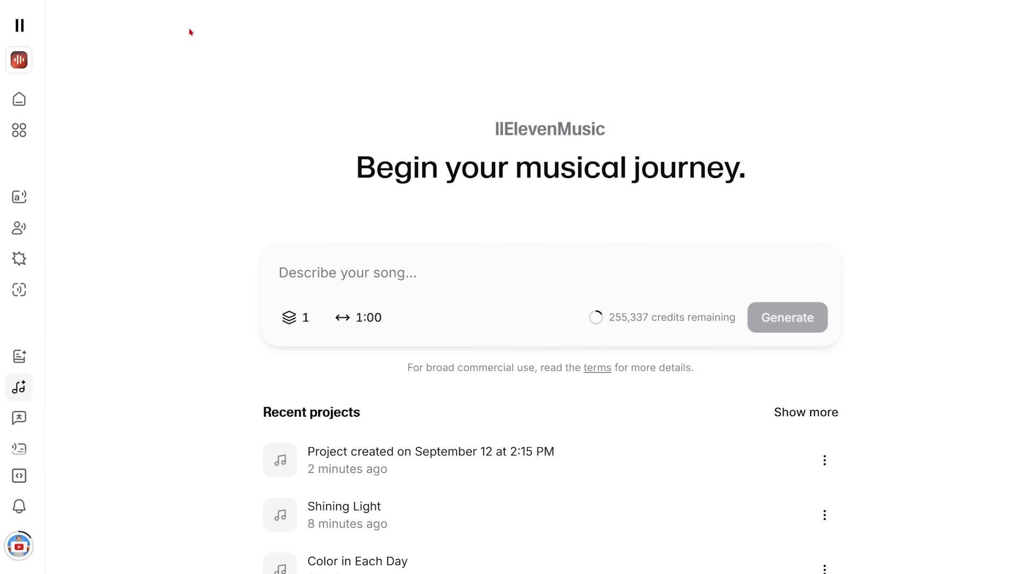
pyautogui.write('A beautiful, ambient cinematic track with emotional piano melodies and soft, warm synth pads. Instrumental only. No drums or percussion.')
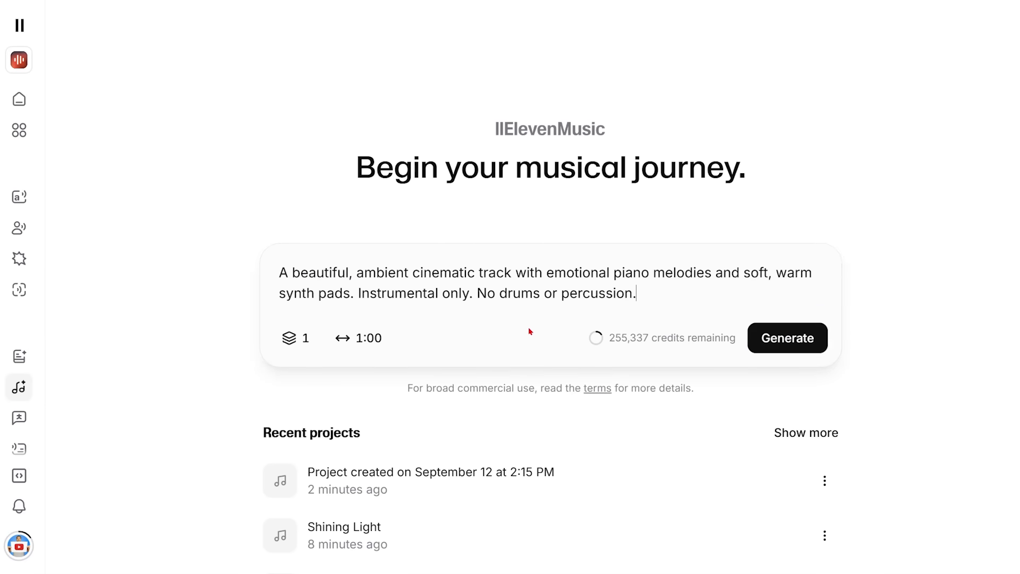
pyautogui.doubleClick(386, 293)
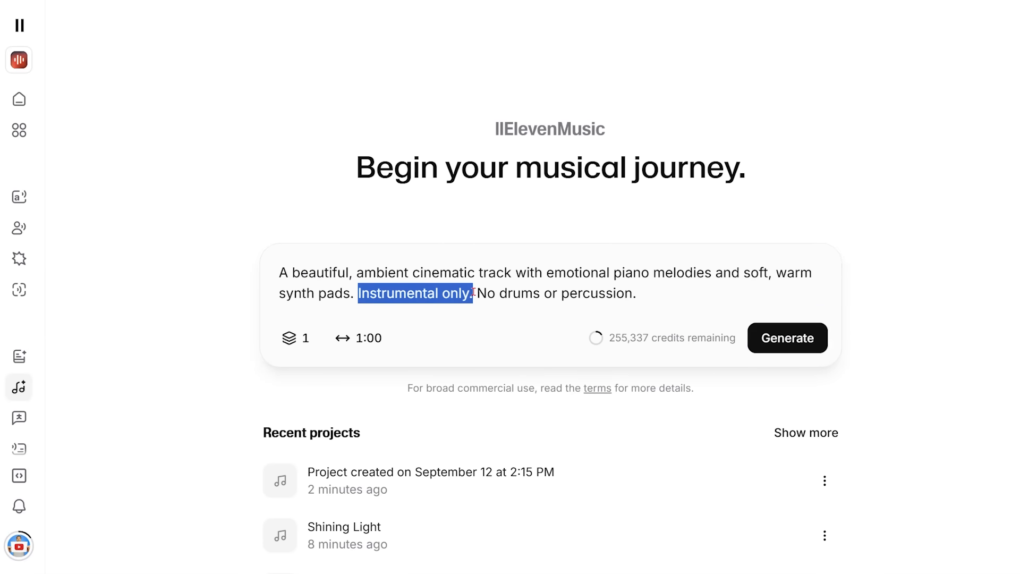
pyautogui.moveTo(358, 338)
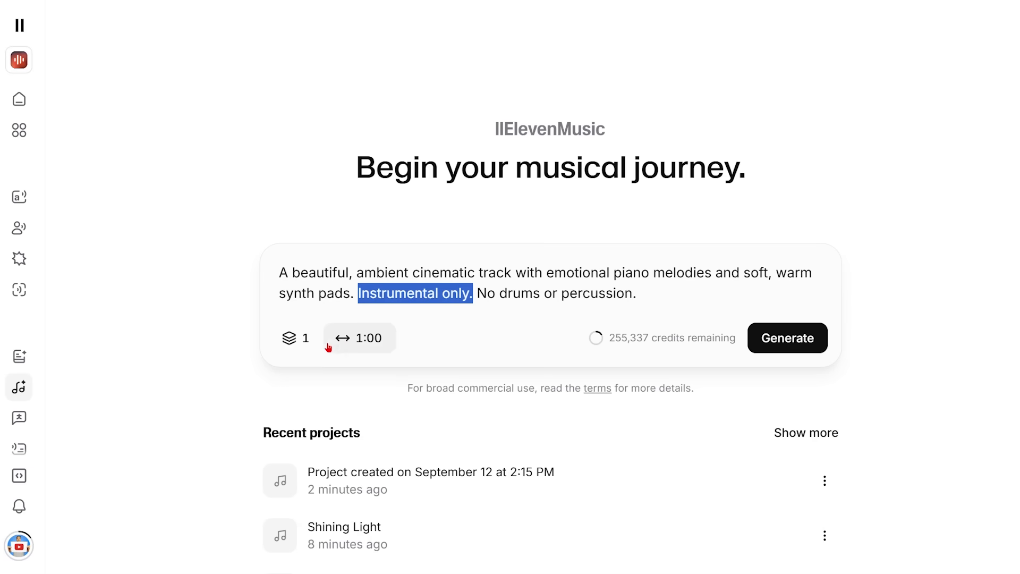
pyautogui.moveTo(359, 338)
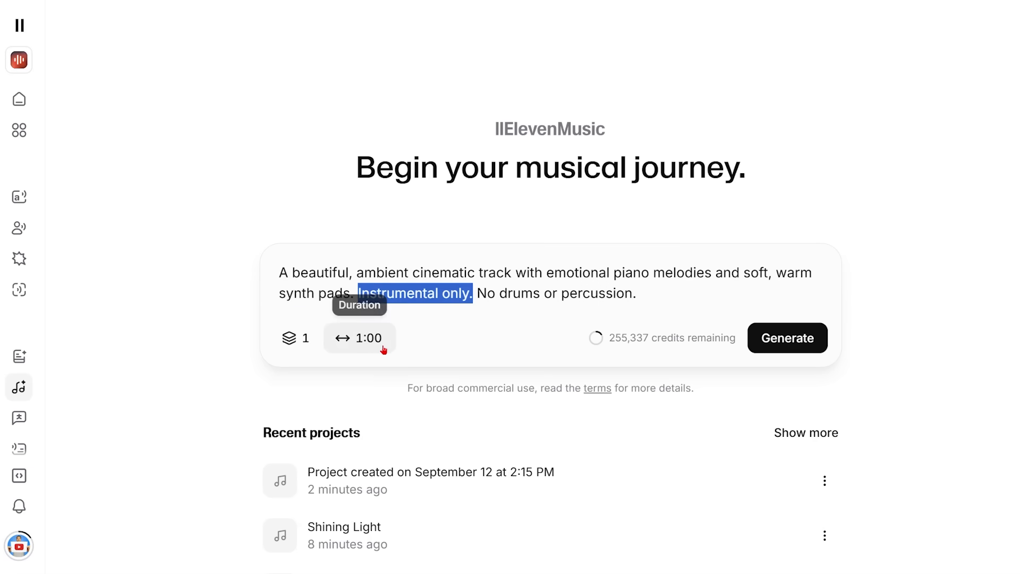
pyautogui.click(787, 338)
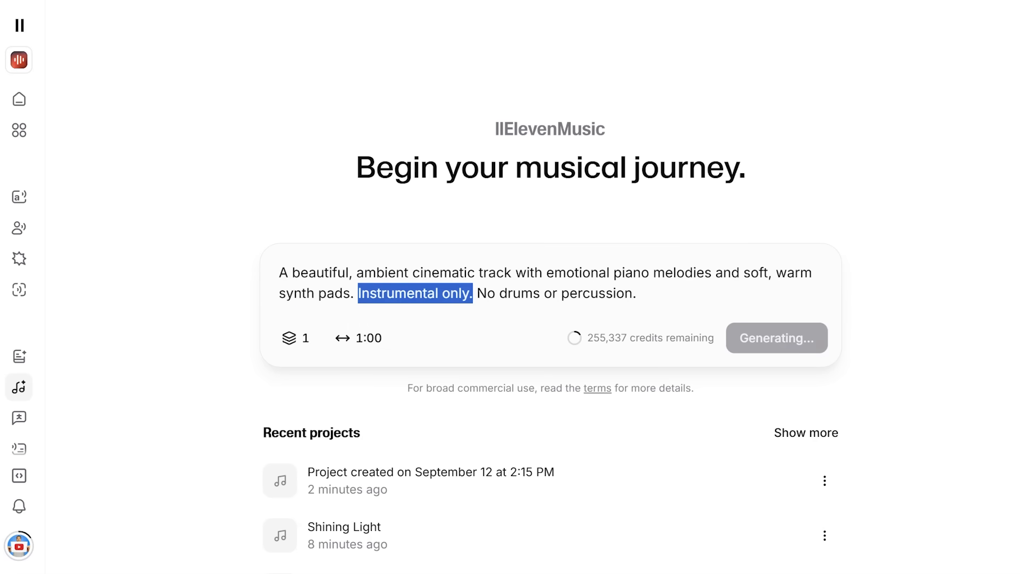
pyautogui.click(776, 338)
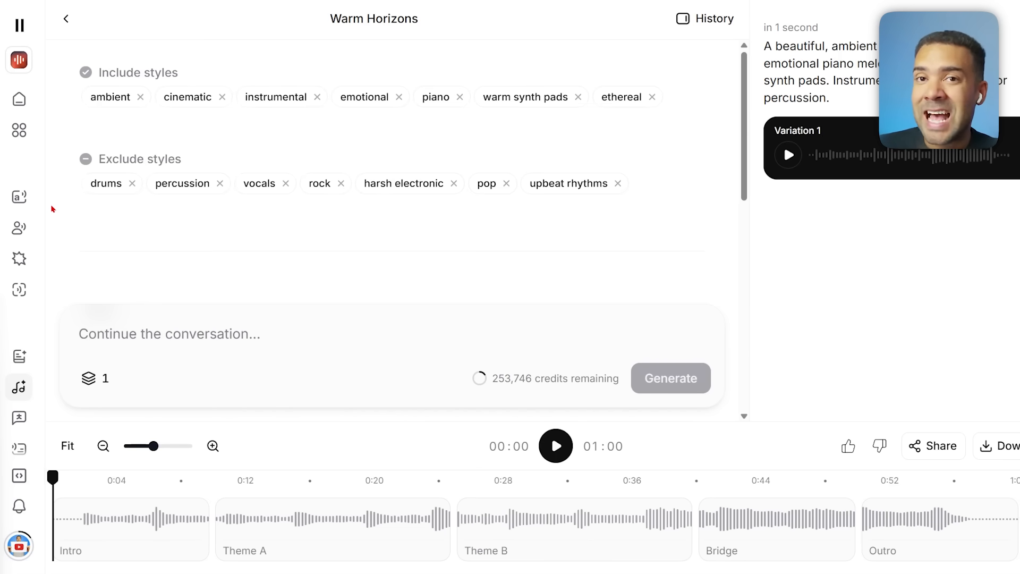
pyautogui.moveTo(72, 238)
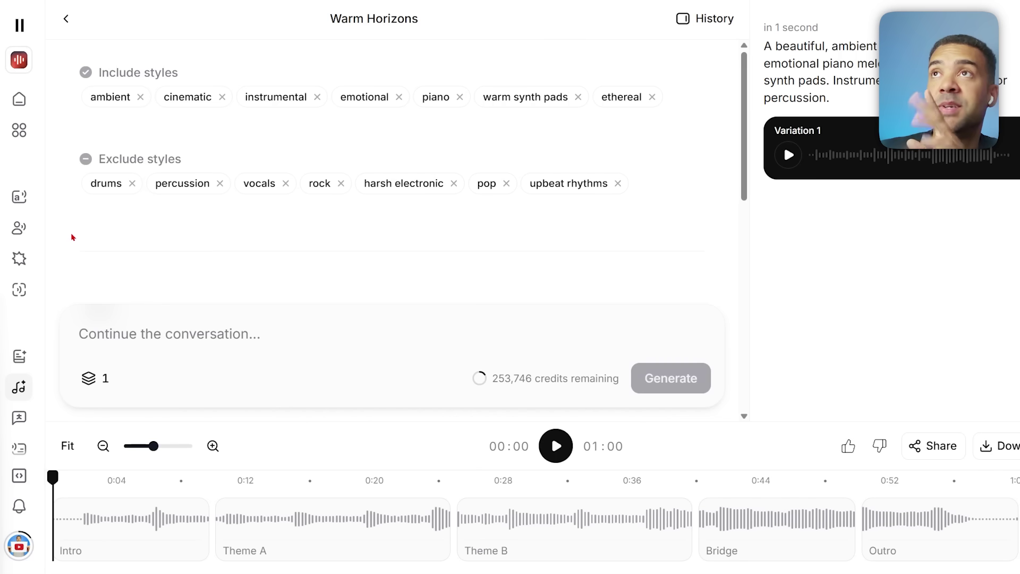
pyautogui.moveTo(521, 471)
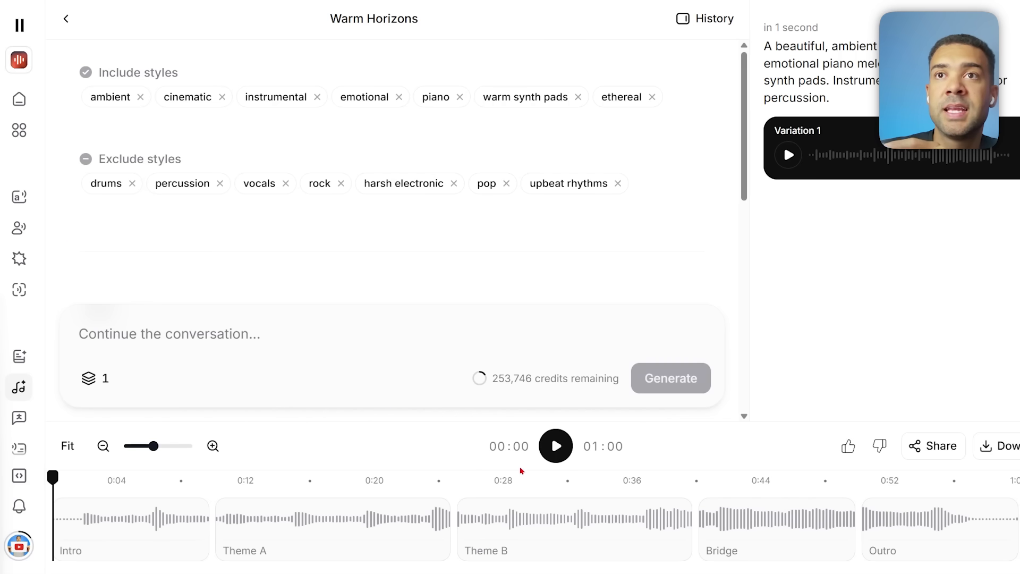
pyautogui.click(555, 446)
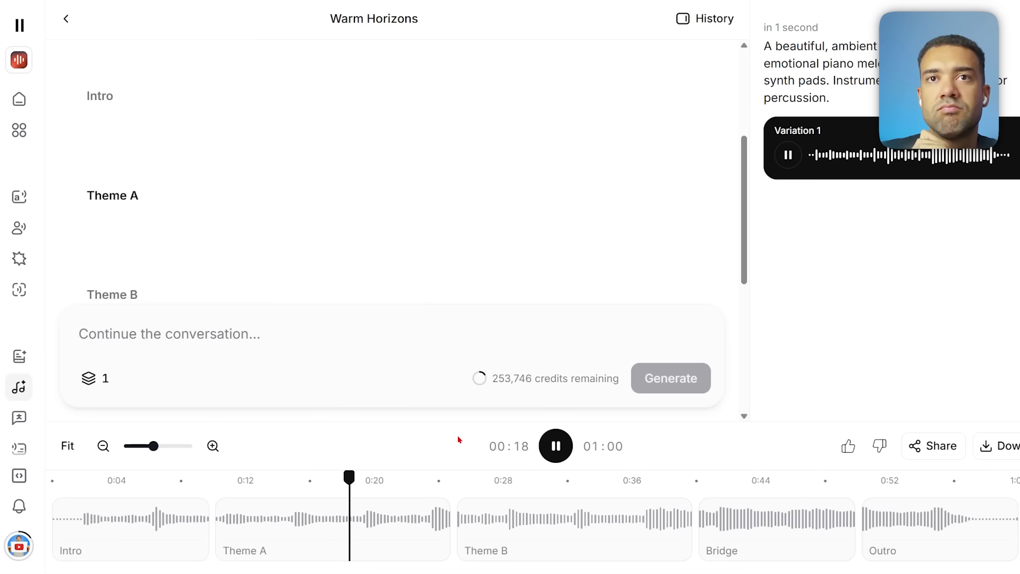
pyautogui.click(555, 446)
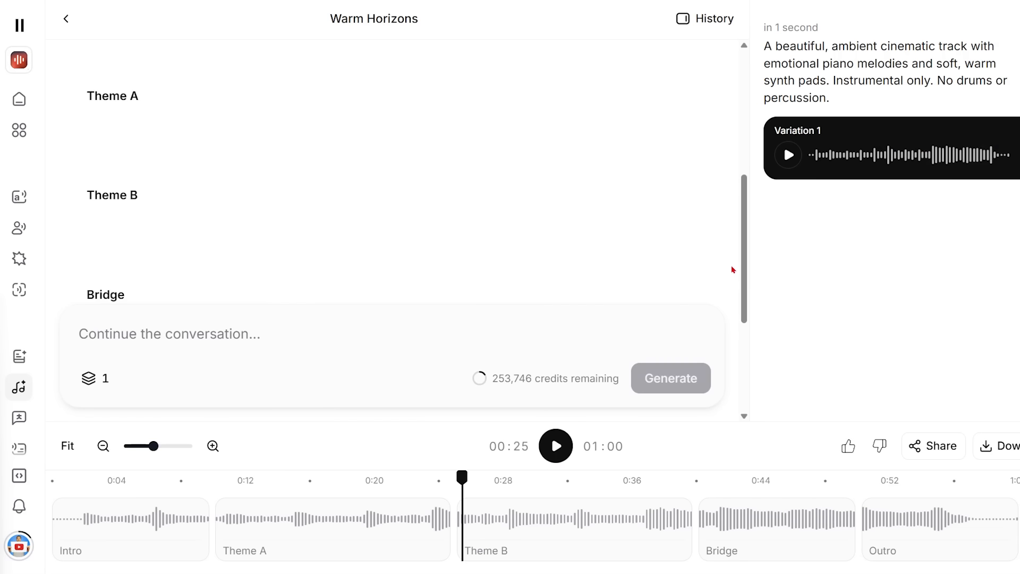
pyautogui.scroll(3)
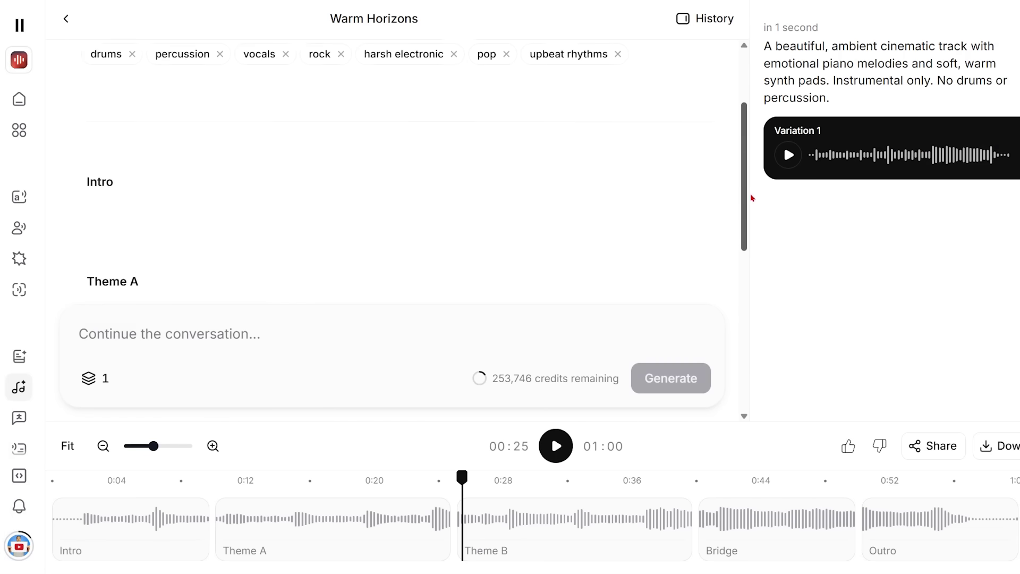
pyautogui.scroll(3)
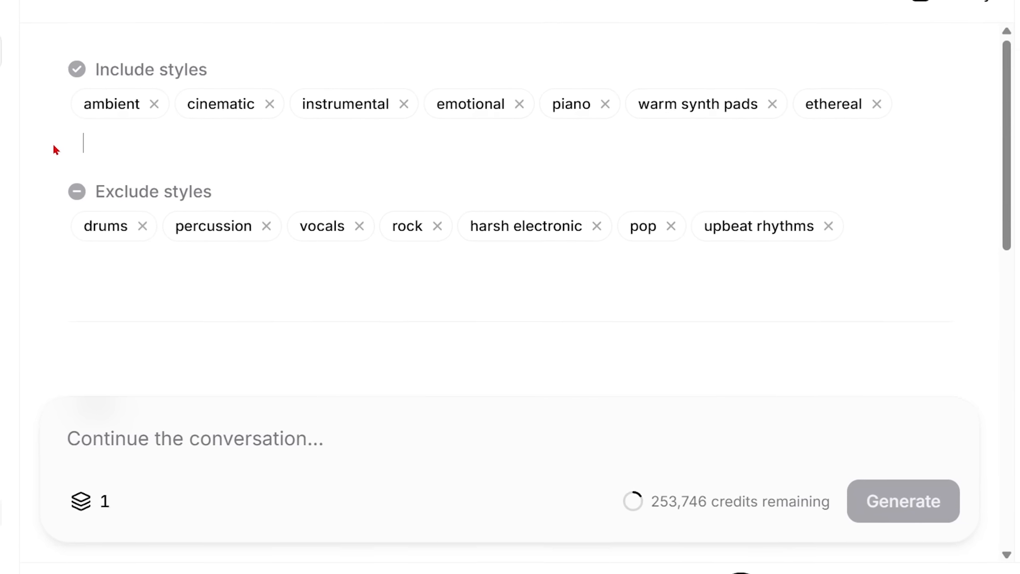
# Include 'heavy drums', remove the drums and percussion exclusions, then generate and pause.
pyautogui.write('heavy drums')
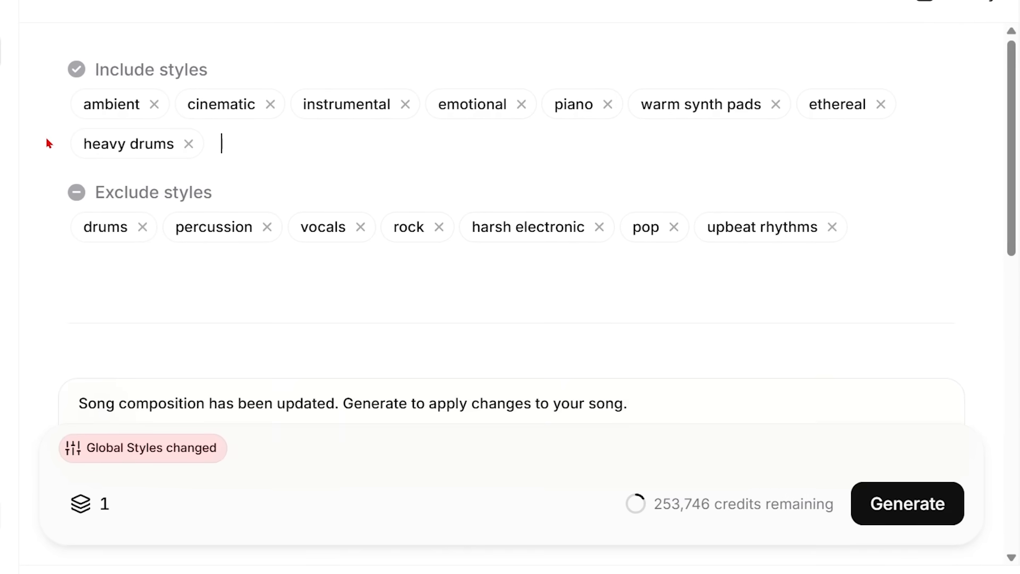
pyautogui.click(141, 227)
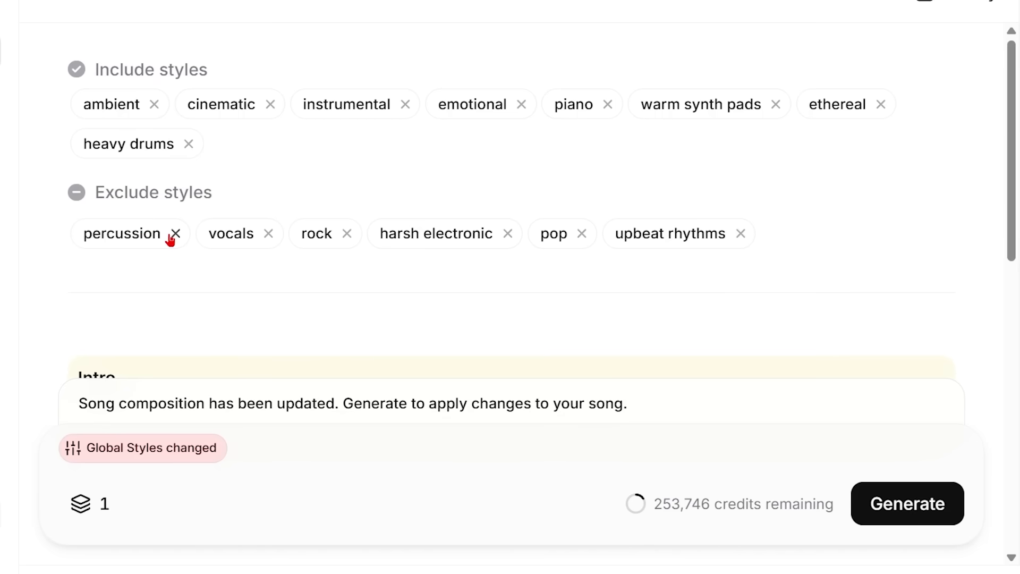
pyautogui.click(175, 234)
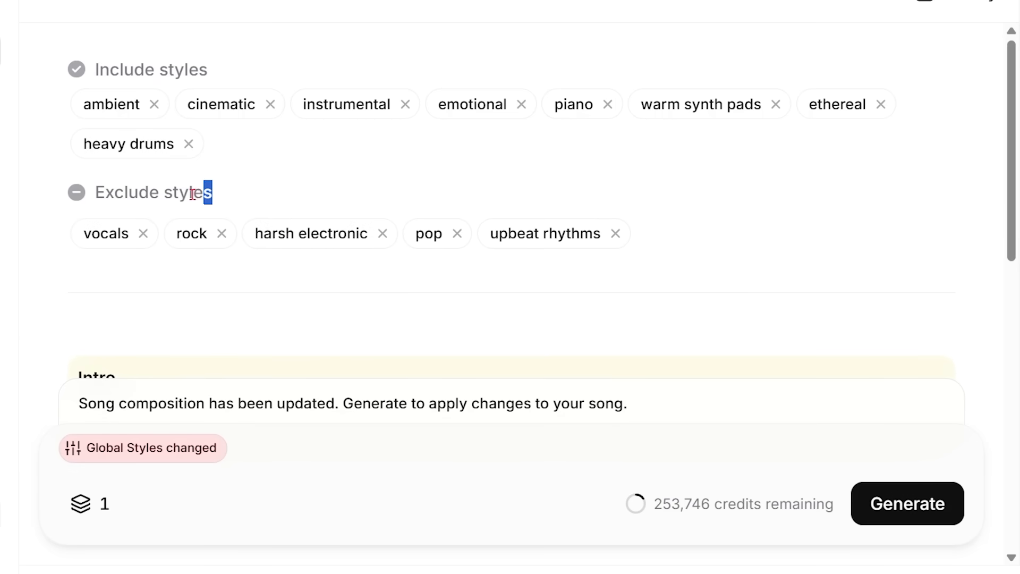
pyautogui.click(907, 504)
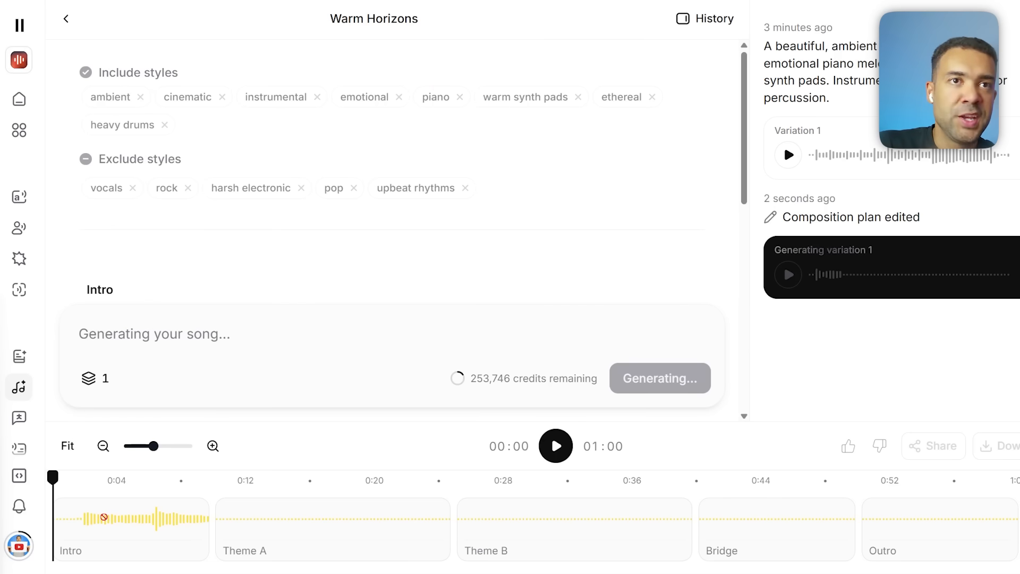
pyautogui.moveTo(733, 387)
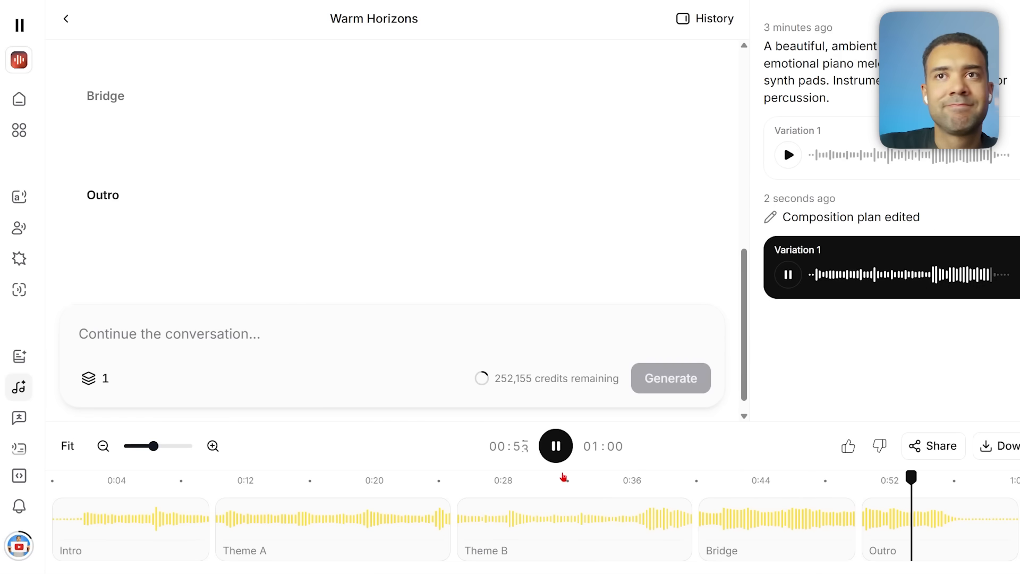
pyautogui.click(555, 445)
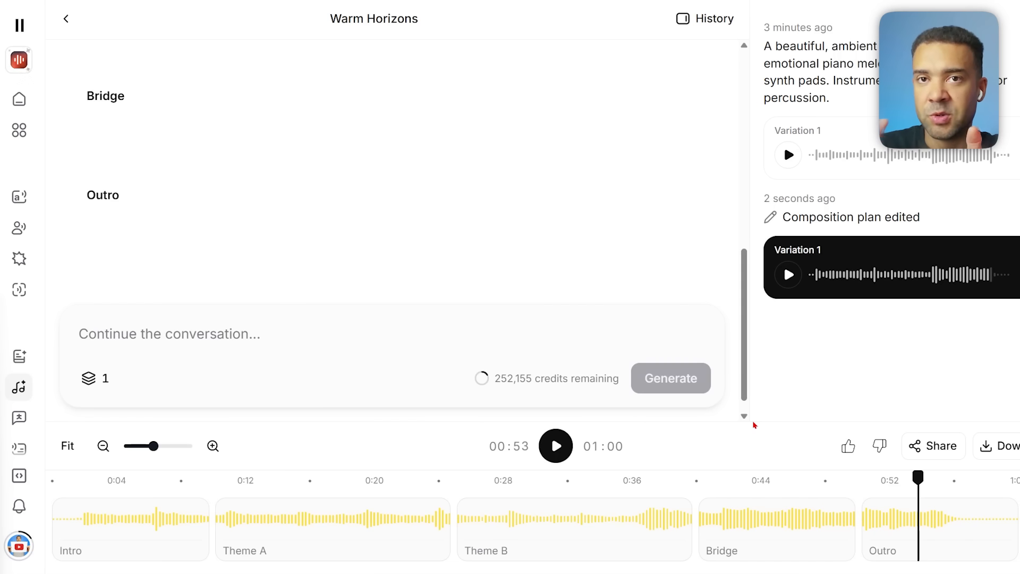
pyautogui.moveTo(709, 279)
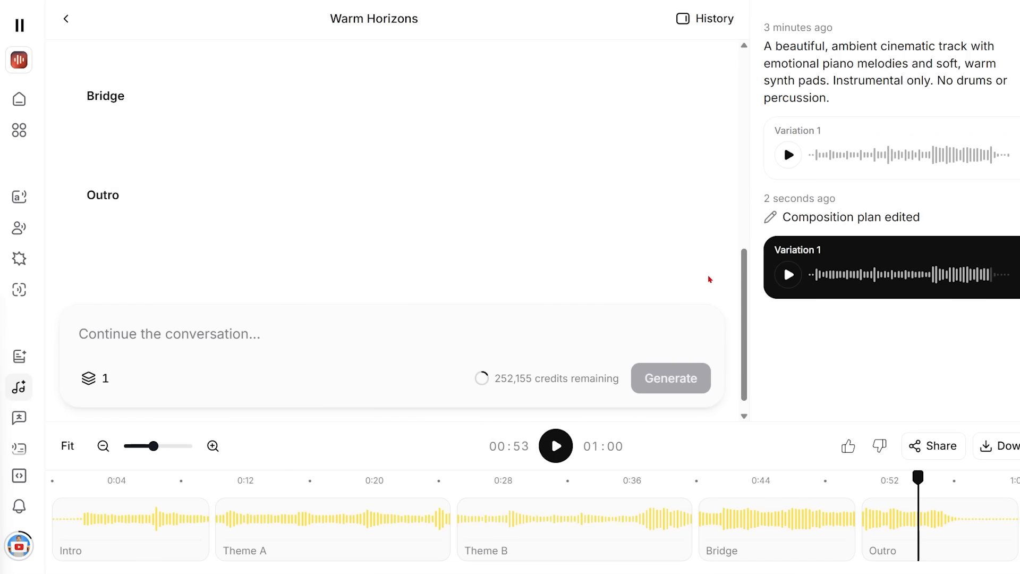
# Add 'heavy drums' to the Intro's styles and remove its percussion exclusion.
pyautogui.scroll(3)
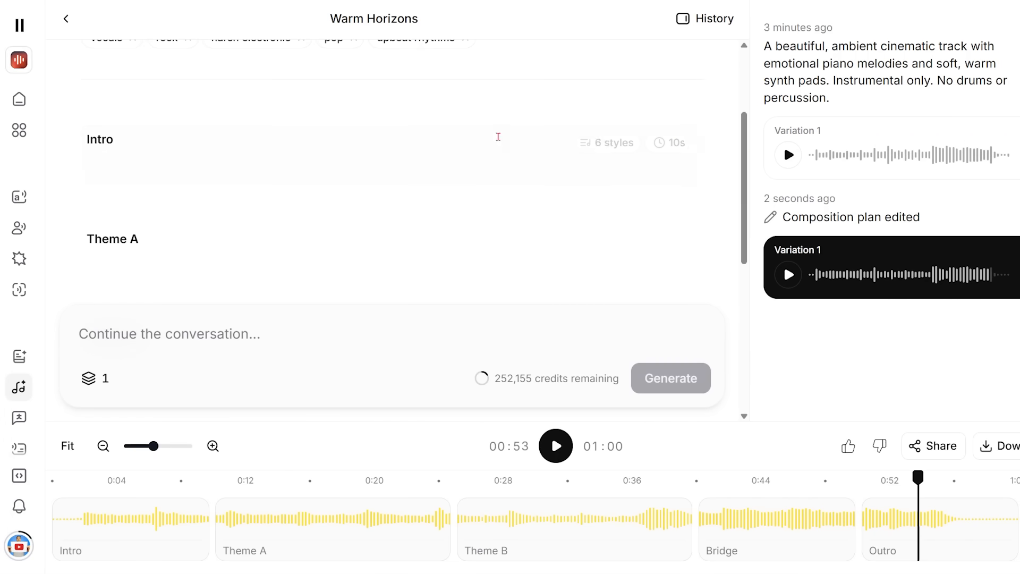
pyautogui.click(612, 142)
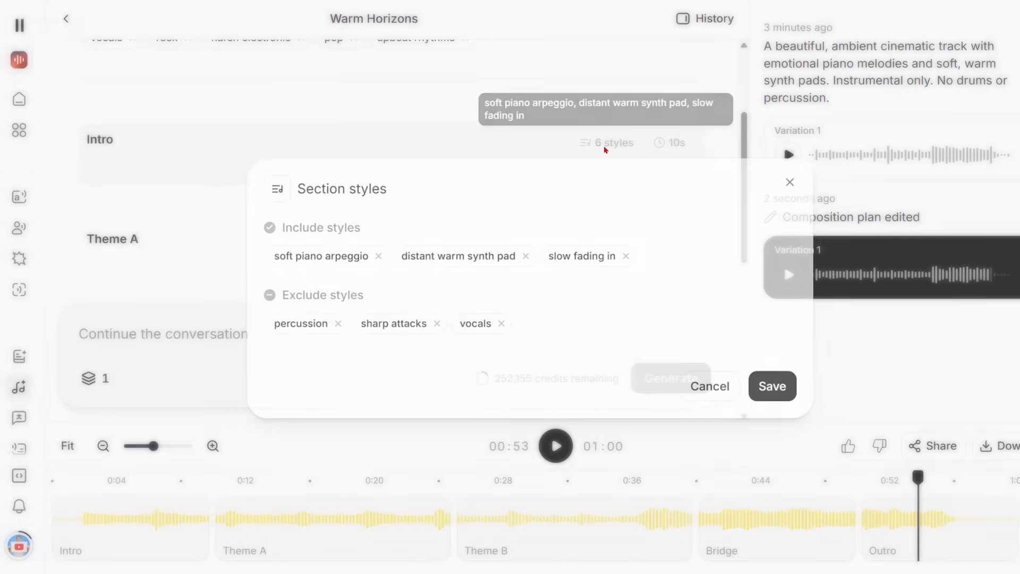
pyautogui.write('heav')
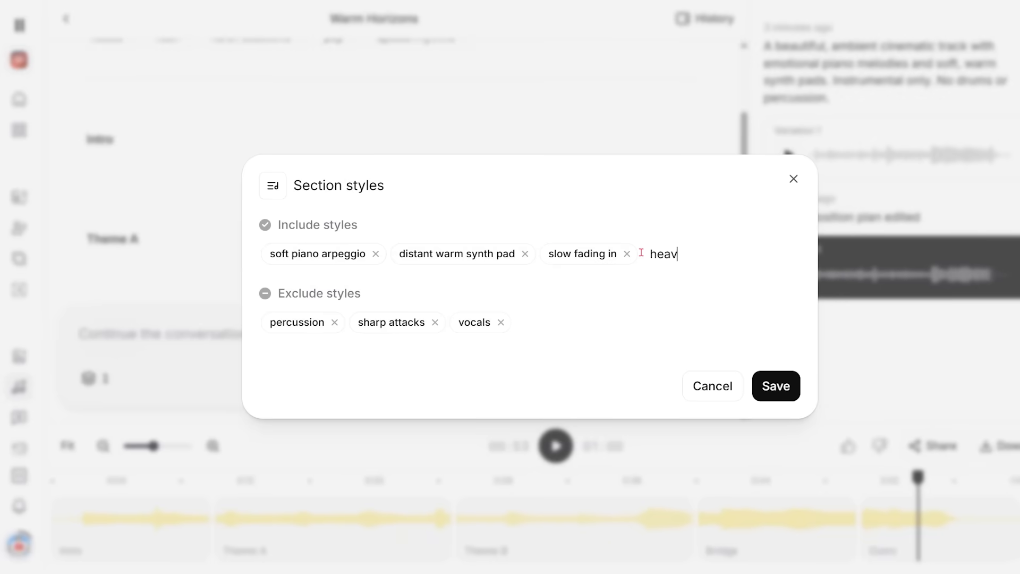
pyautogui.write('y drums')
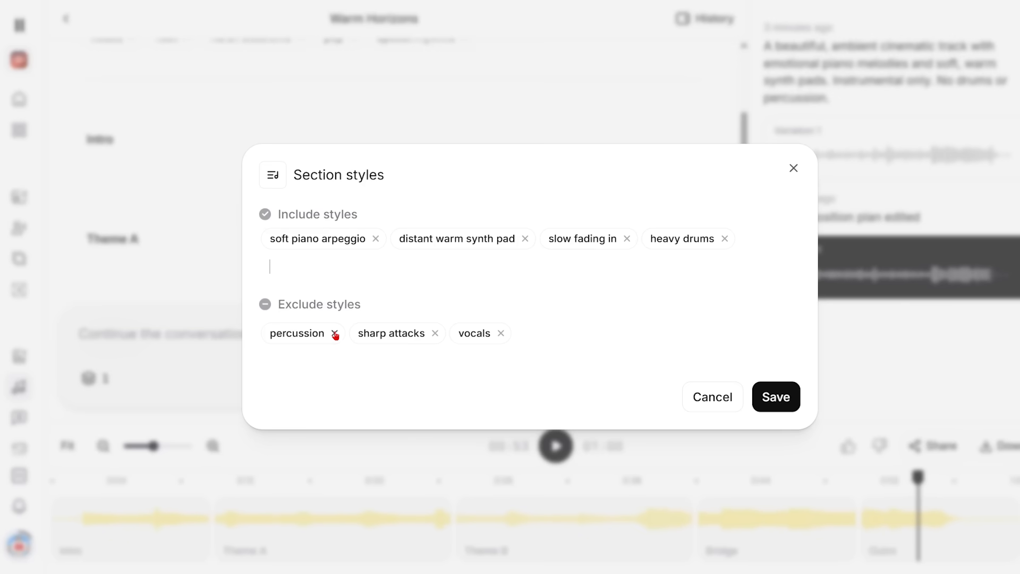
pyautogui.click(776, 397)
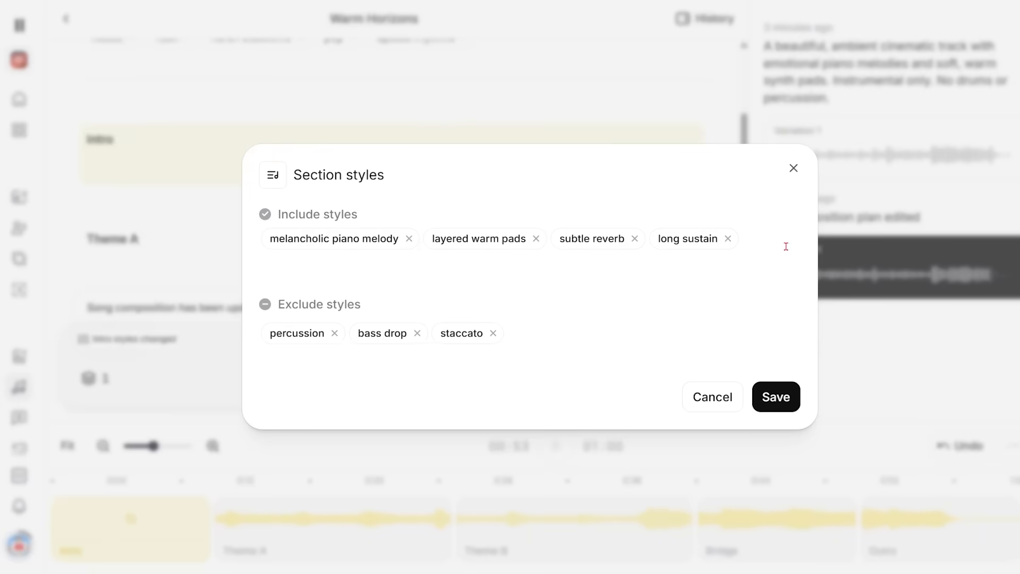
# Add 'heavy drums' to Theme A's styles and save the changes.
pyautogui.write('heavy drums')
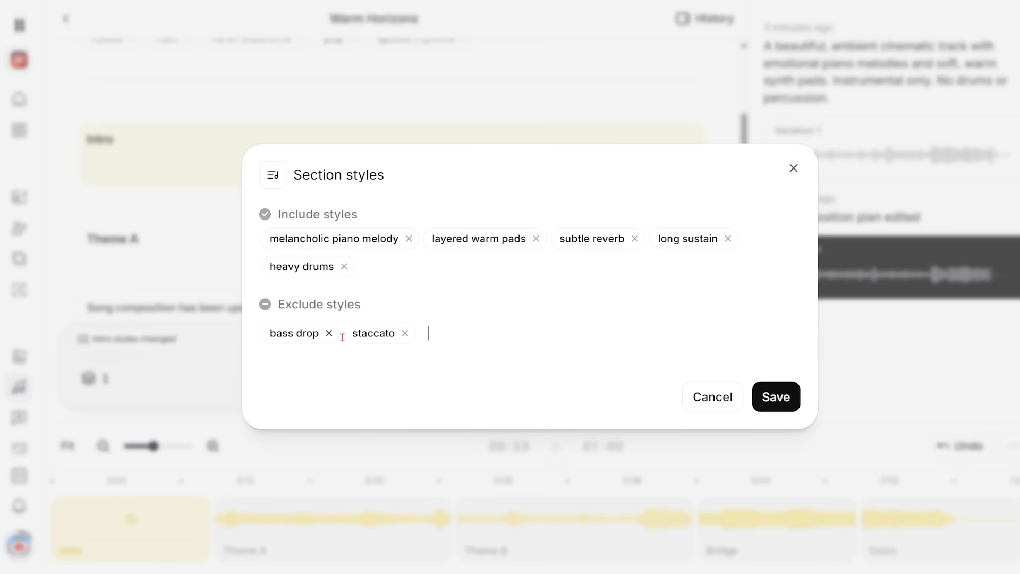
pyautogui.click(775, 397)
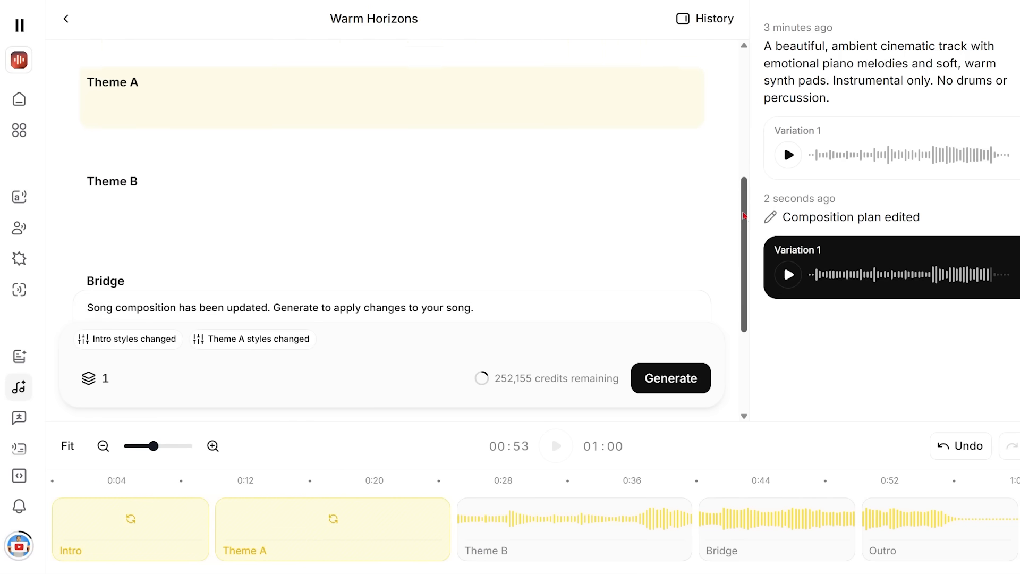
pyautogui.scroll(-3)
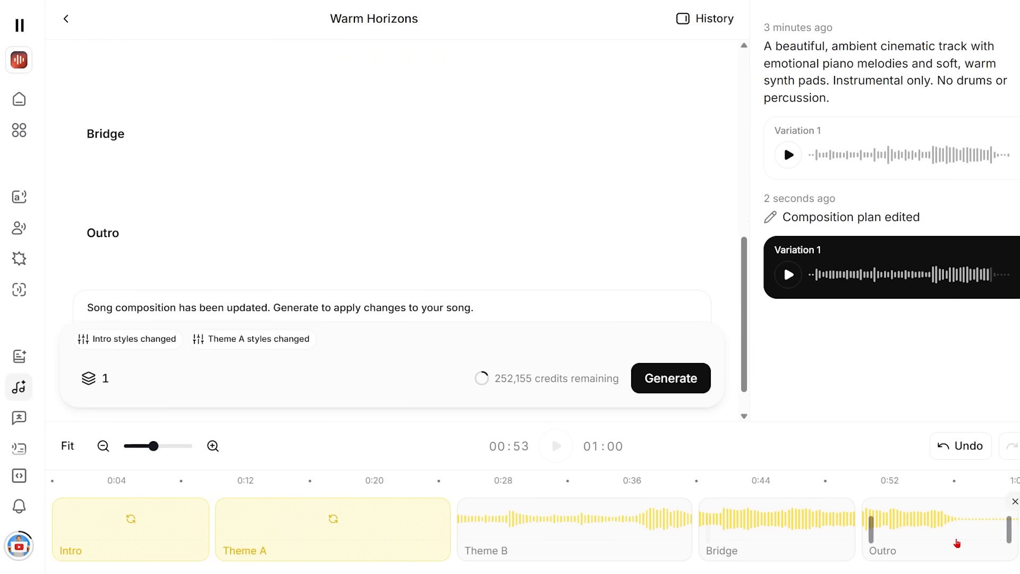
# Generate the new variation and confirm Intro's styles now include tight drums.
pyautogui.click(670, 378)
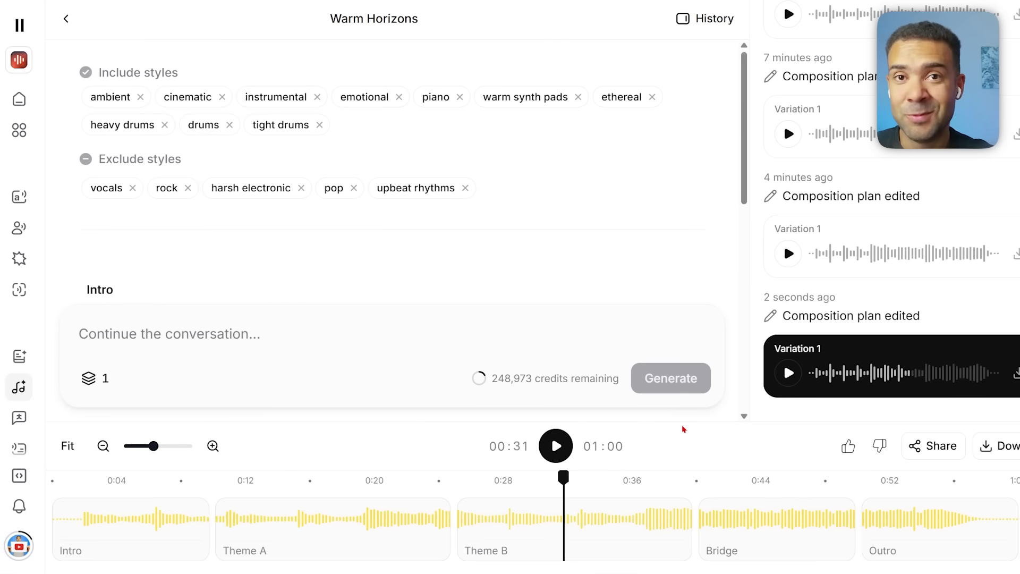
pyautogui.moveTo(631, 438)
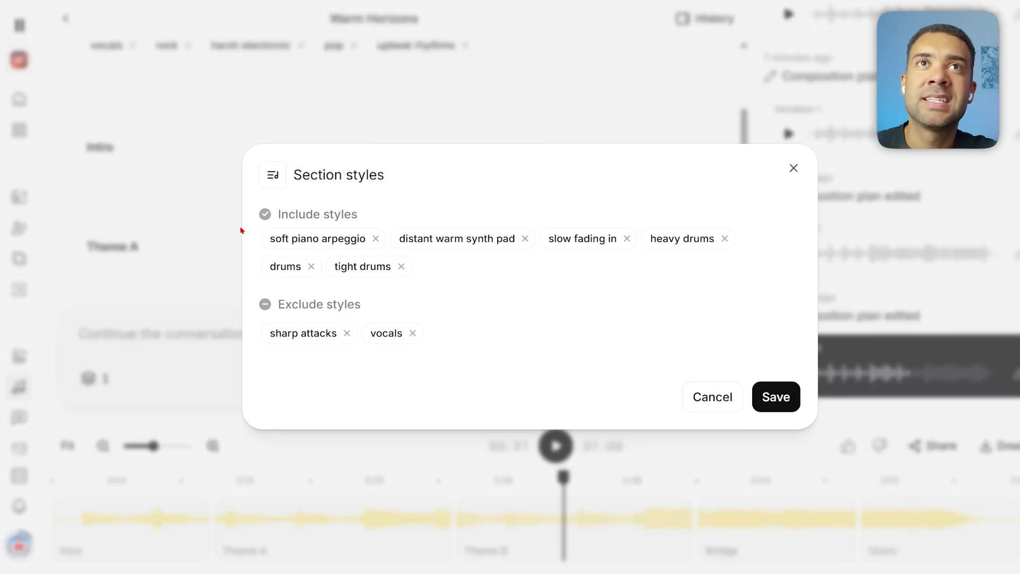
pyautogui.doubleClick(362, 266)
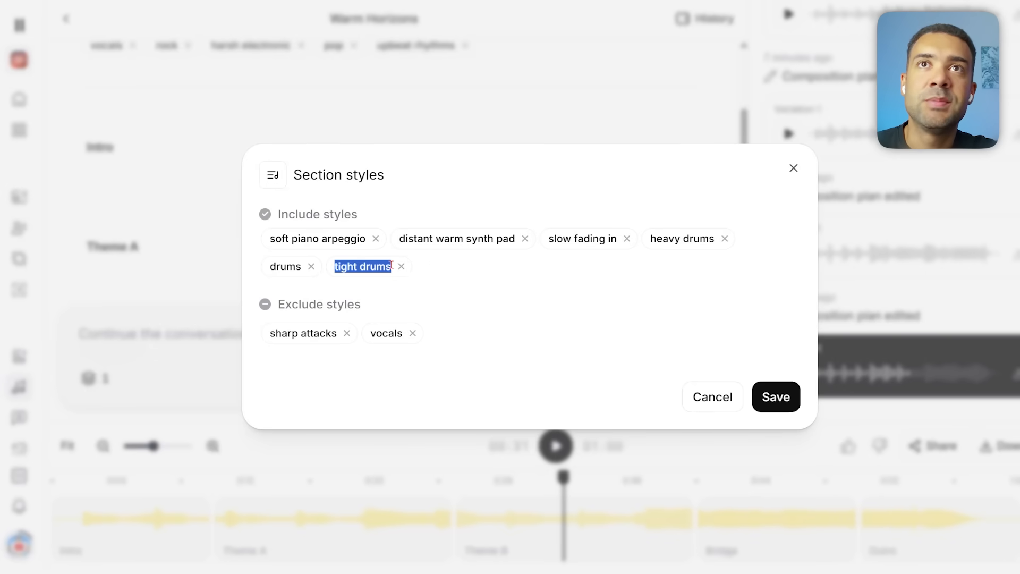
pyautogui.click(774, 397)
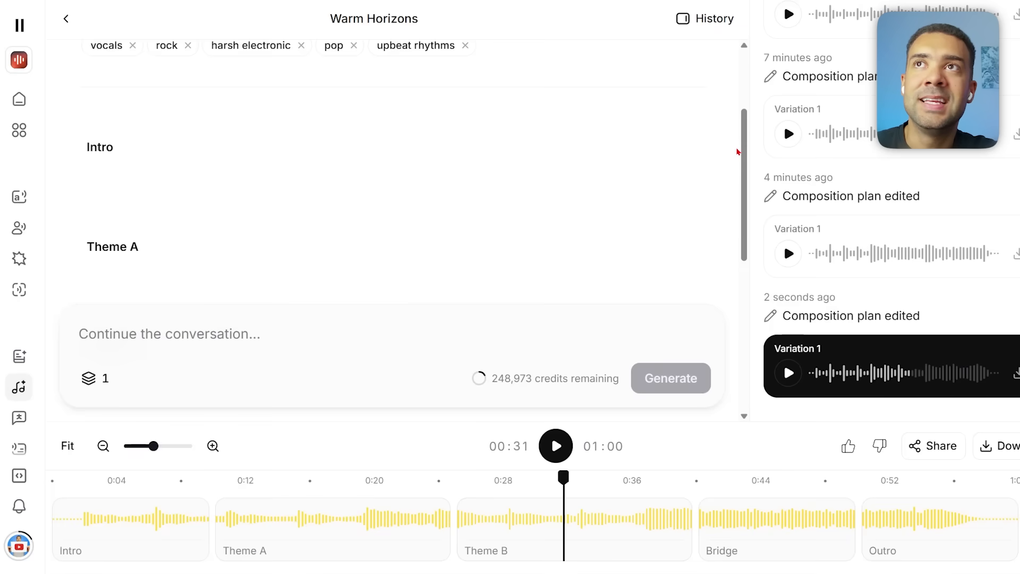
# Play the regenerated drum-heavy variation and pause it around 42 seconds.
pyautogui.scroll(-3)
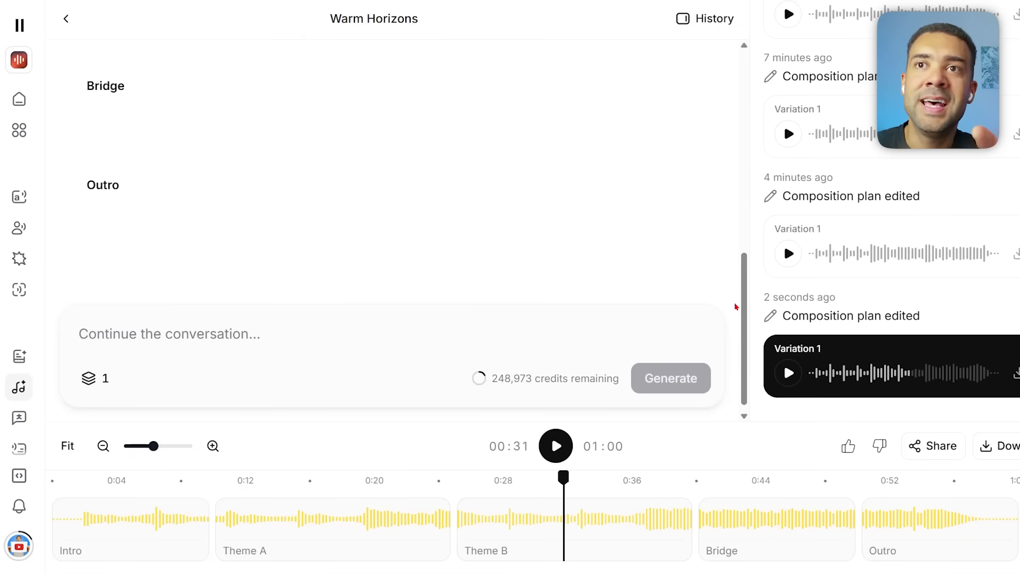
pyautogui.moveTo(690, 402)
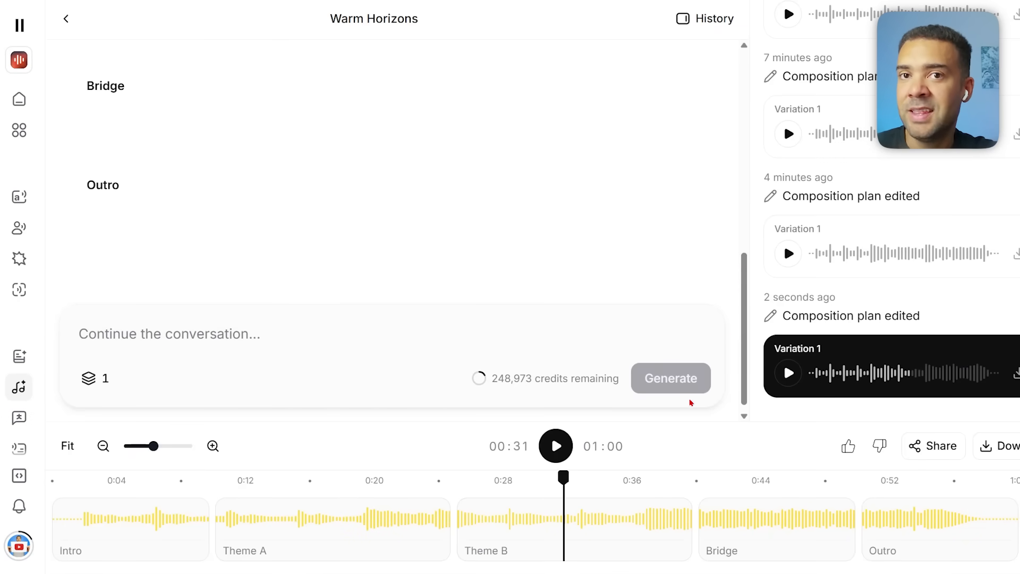
pyautogui.click(556, 446)
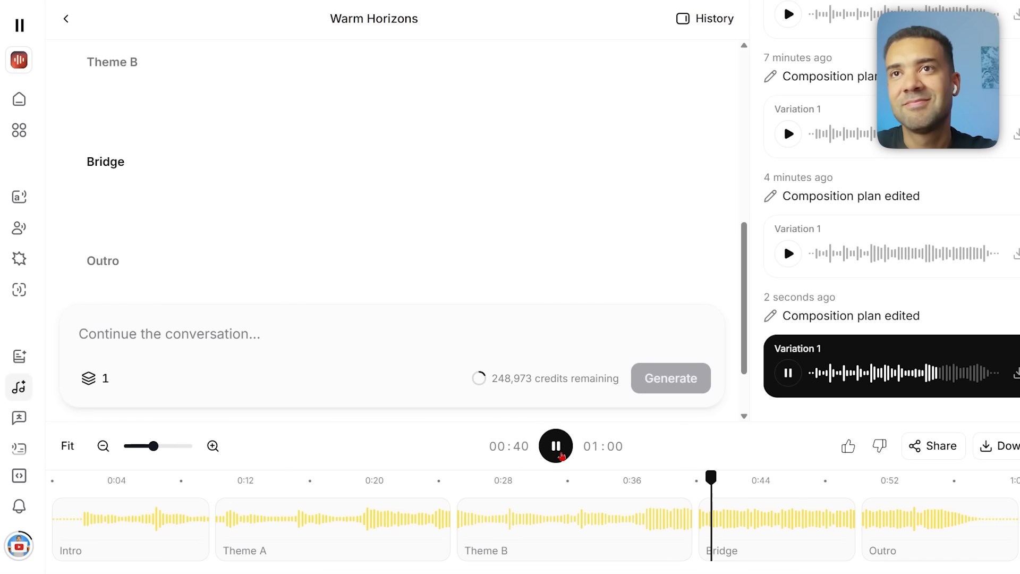
pyautogui.click(555, 445)
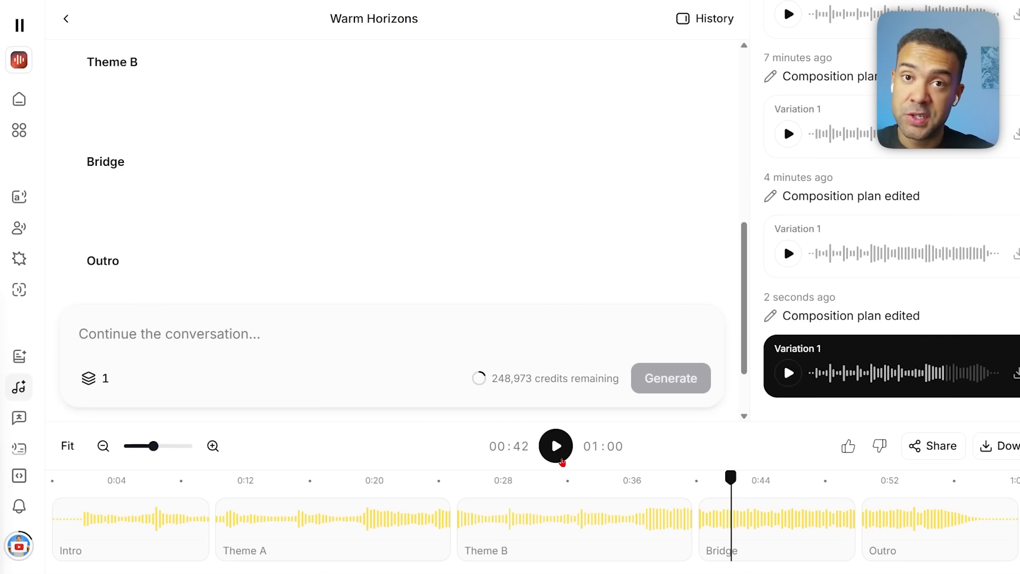